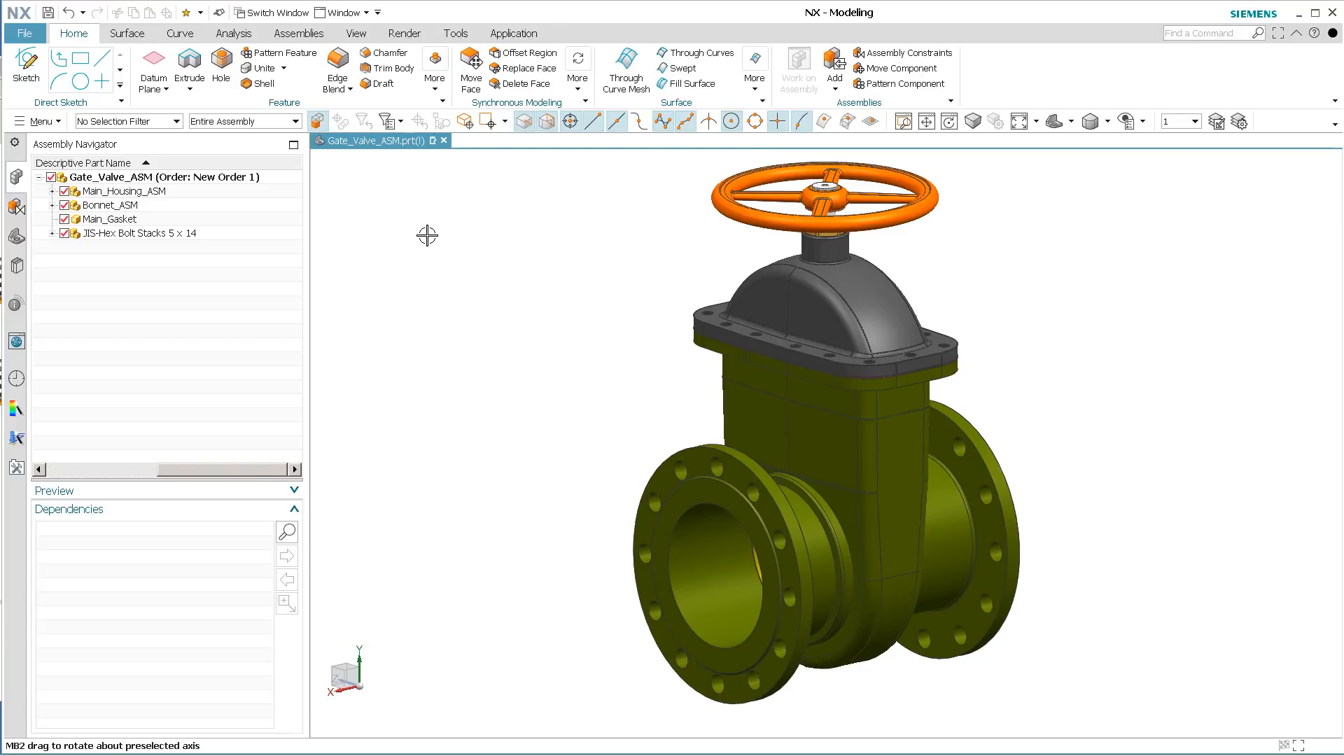
mouse_move(781, 59)
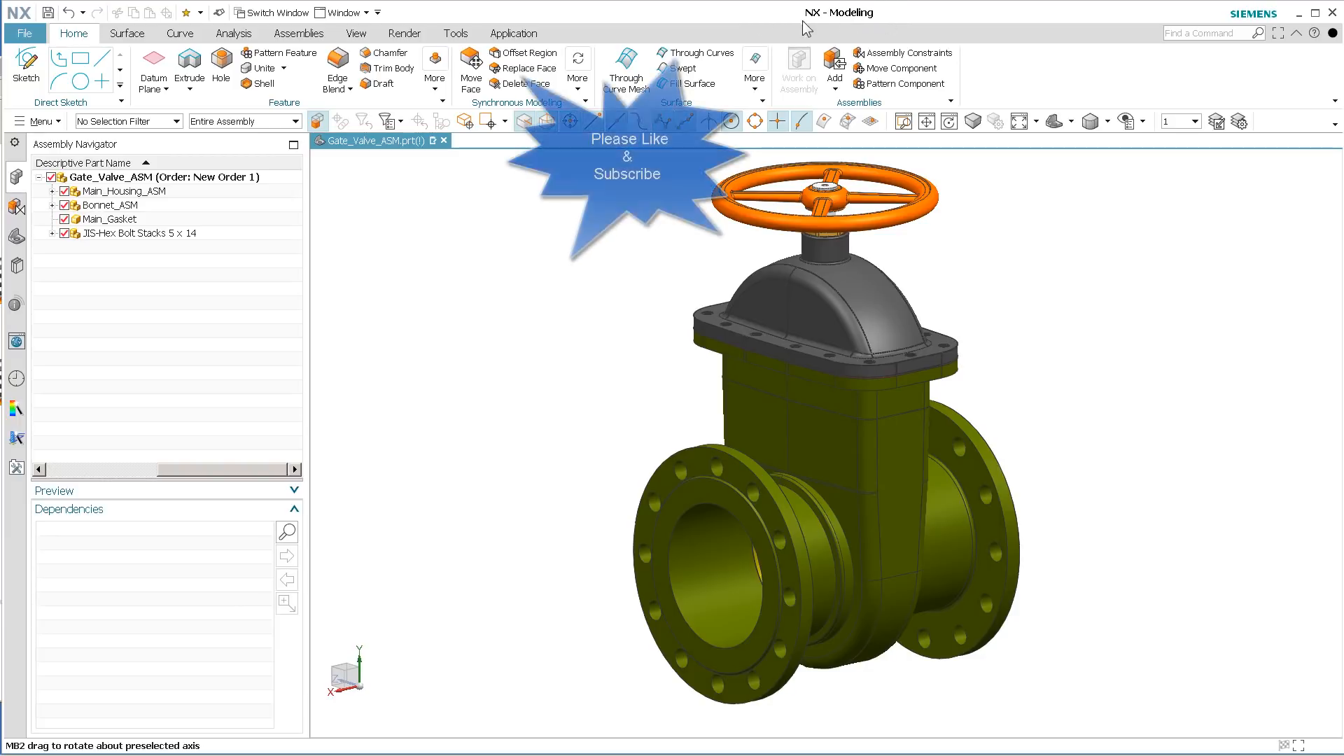
mouse_move(1101, 297)
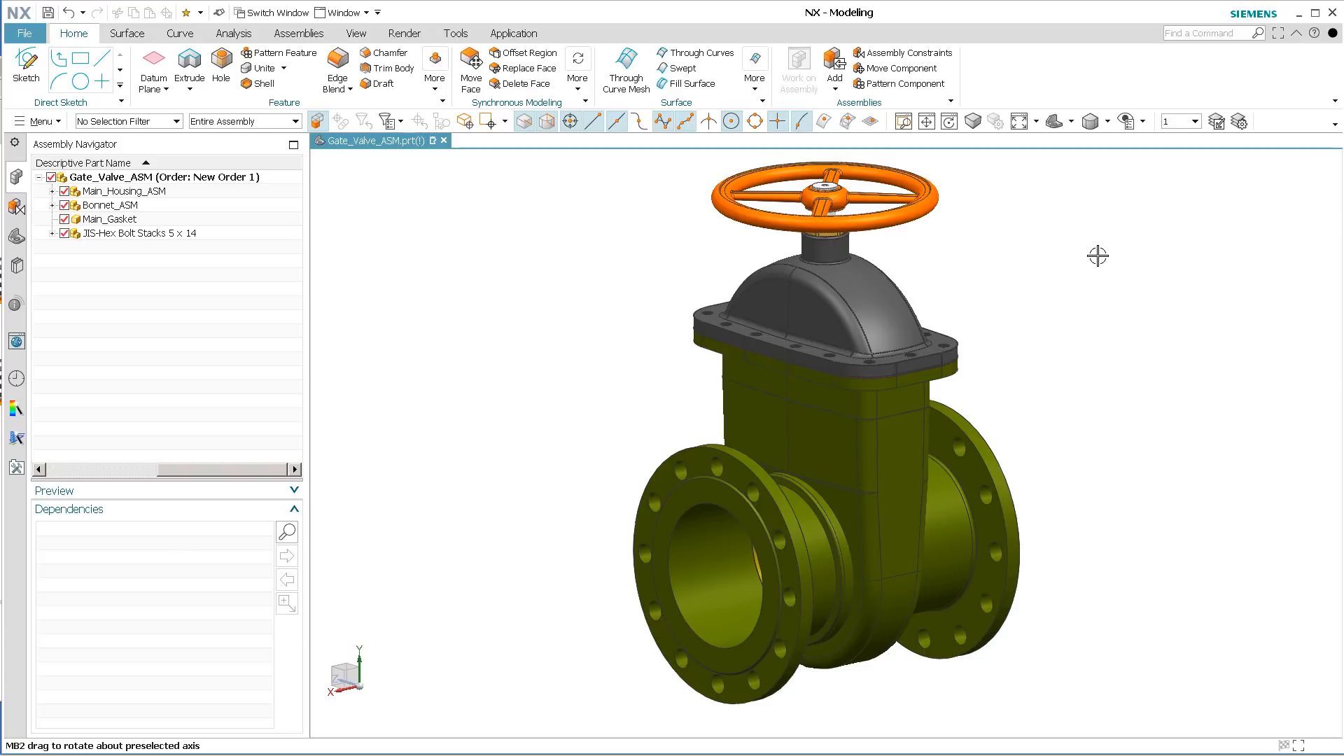
mouse_move(983, 52)
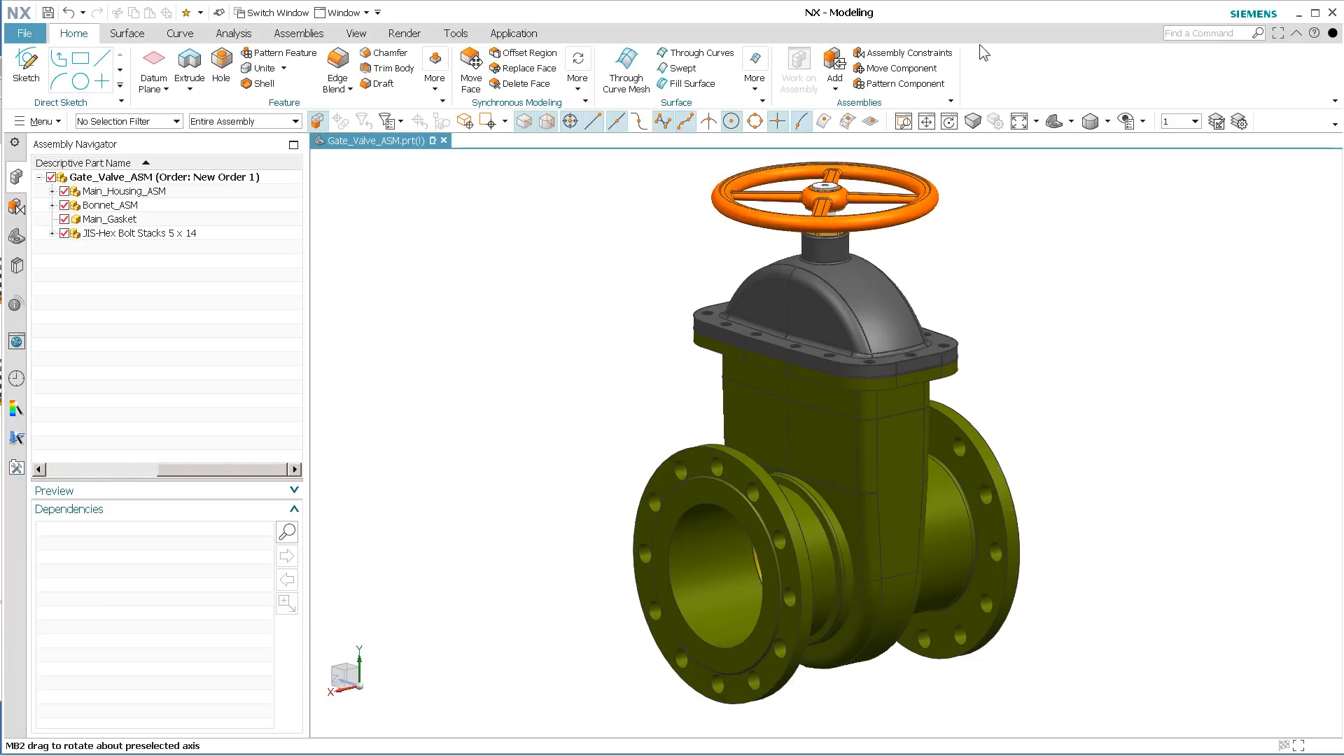
mouse_move(813, 44)
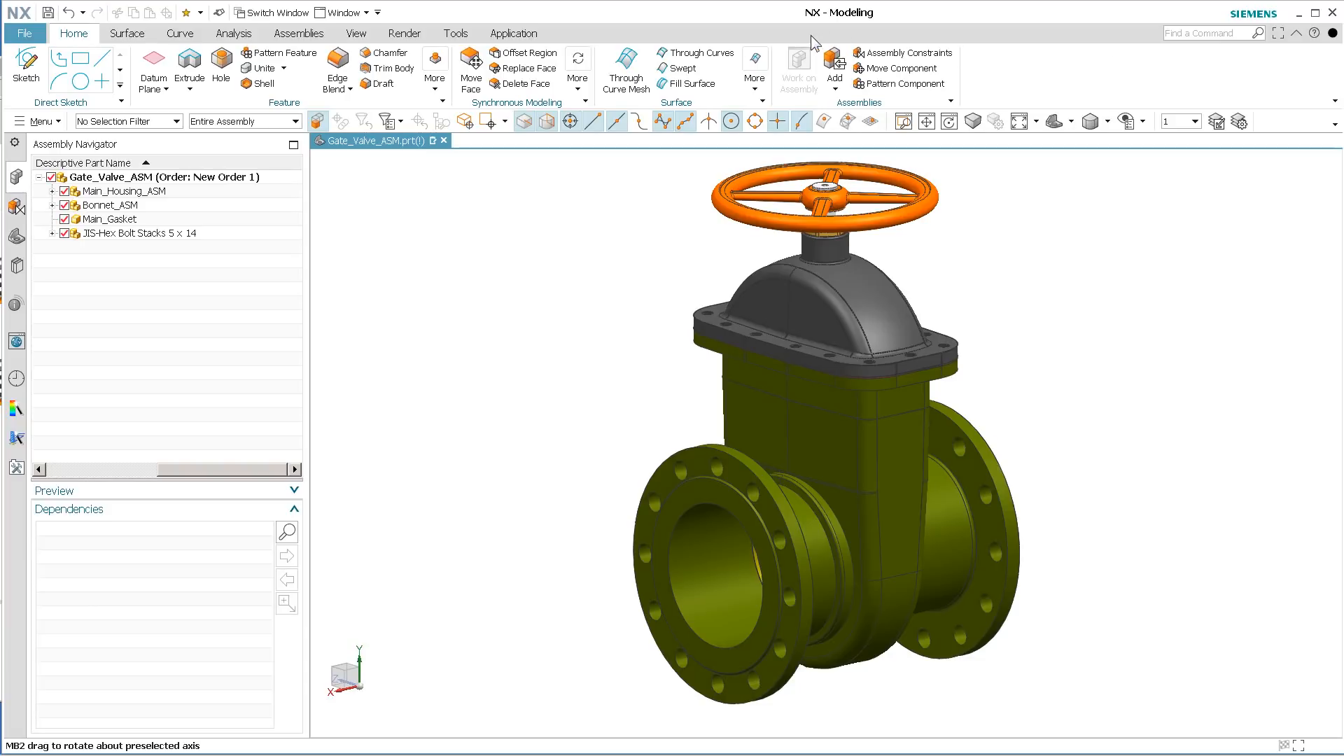
mouse_move(820, 34)
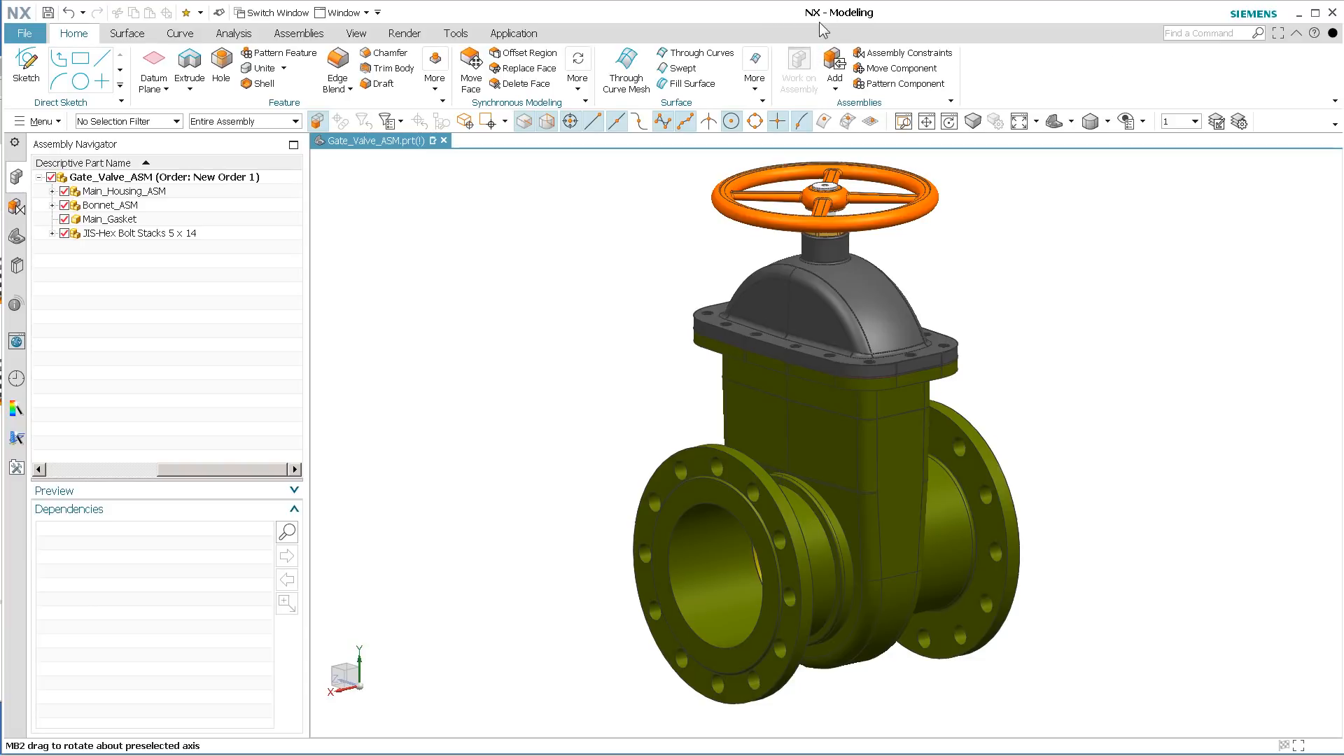
mouse_move(748, 178)
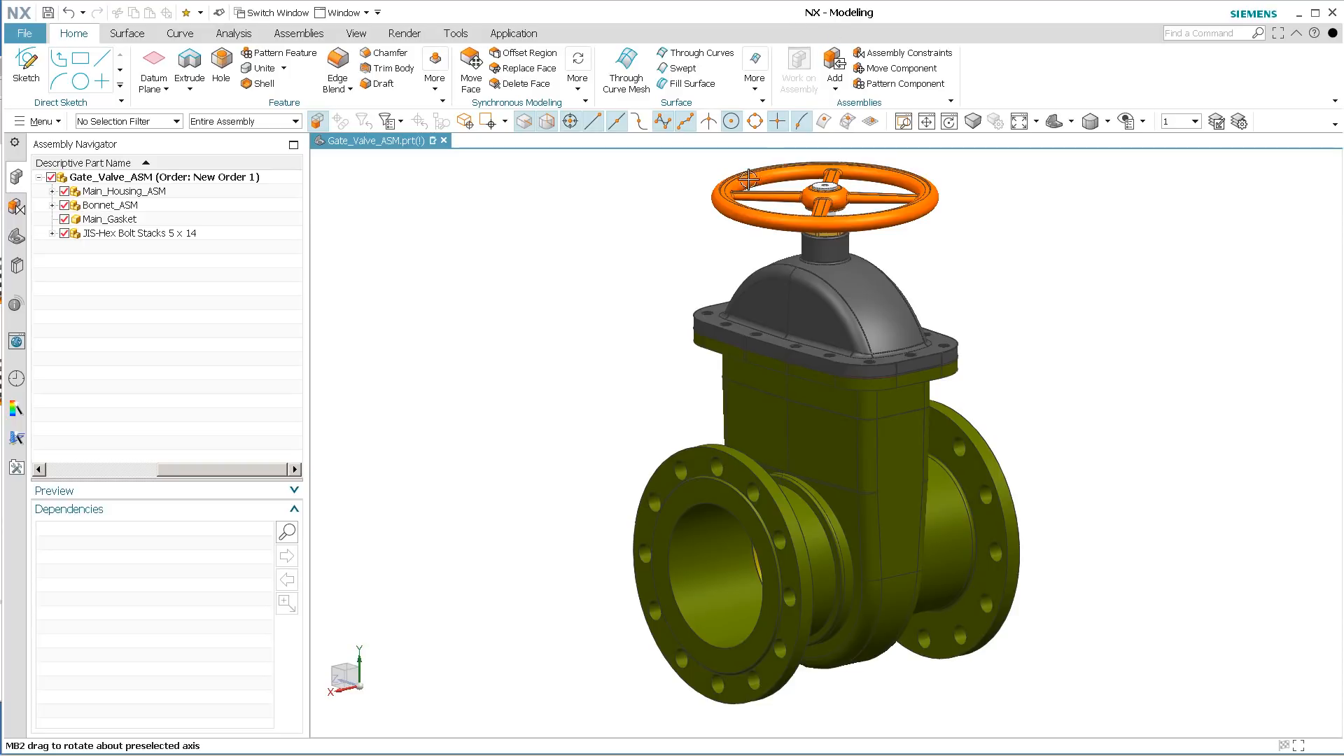
mouse_move(835, 33)
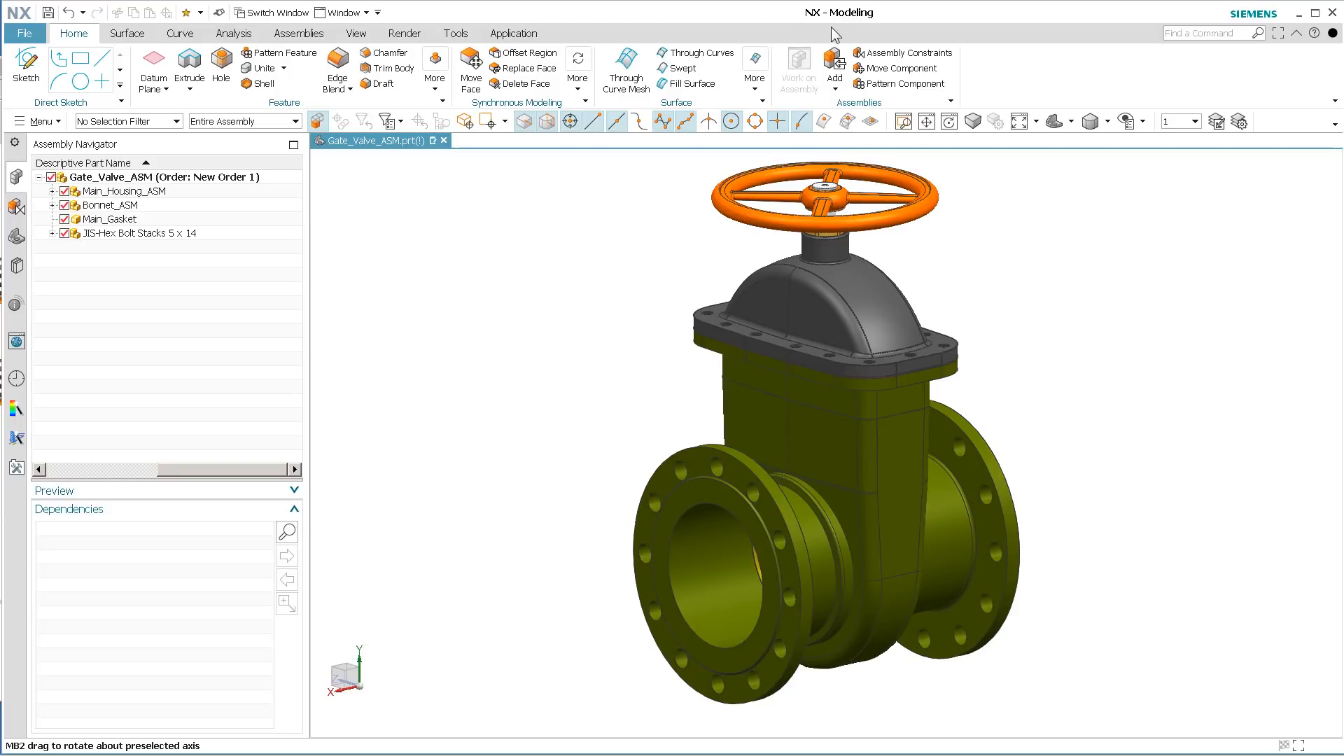
mouse_move(1003, 28)
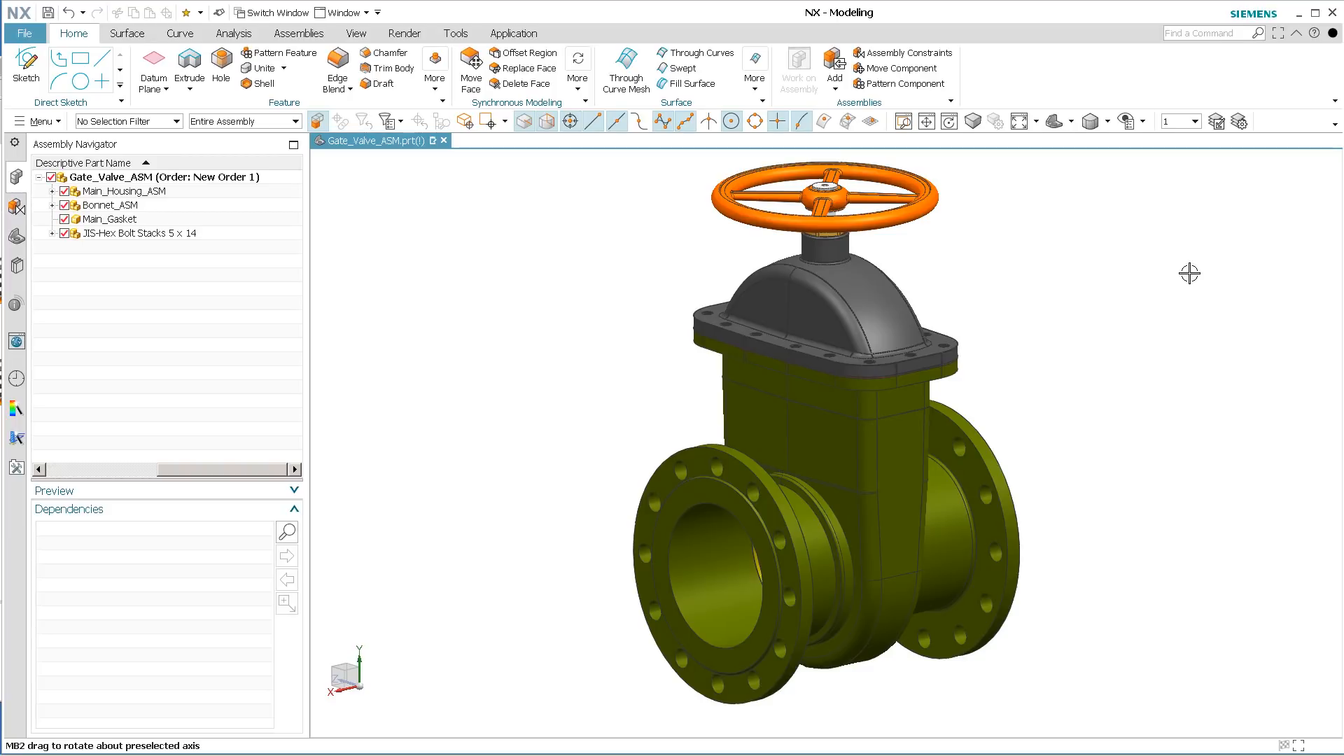
mouse_move(1290, 108)
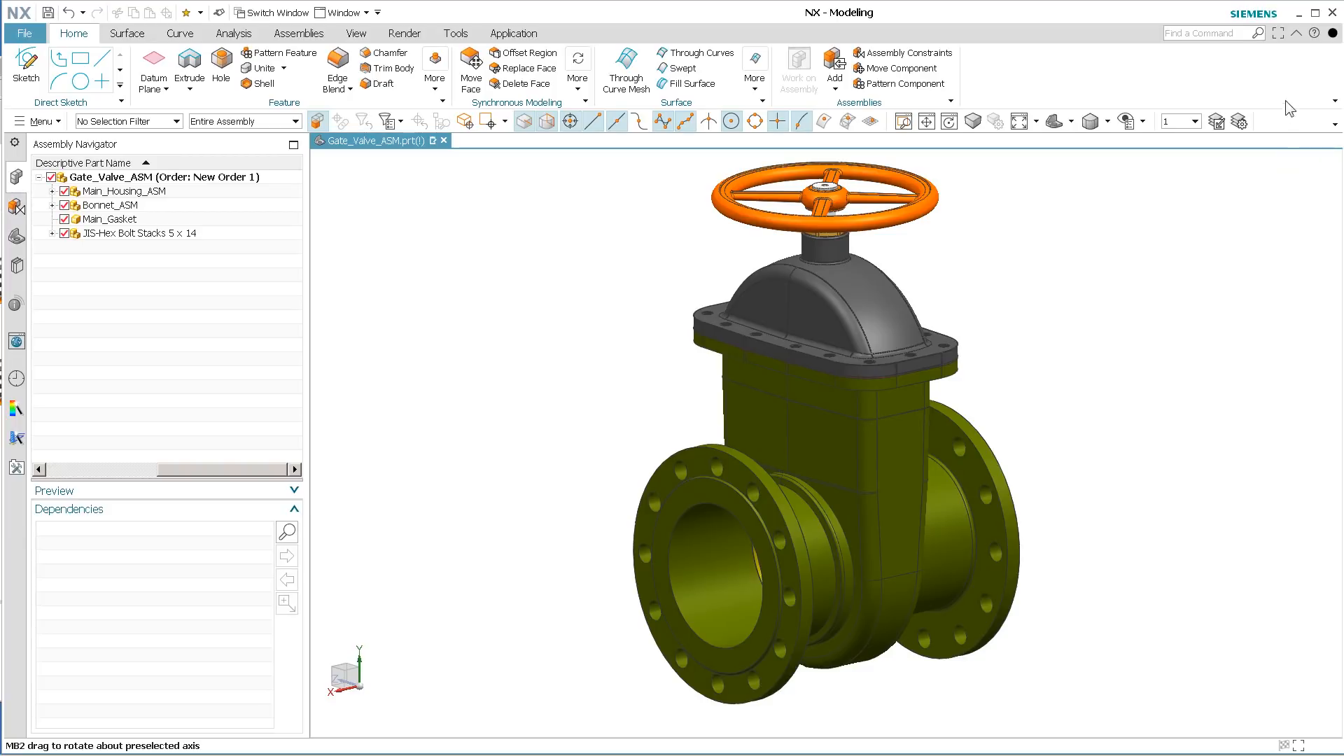
mouse_move(1328, 45)
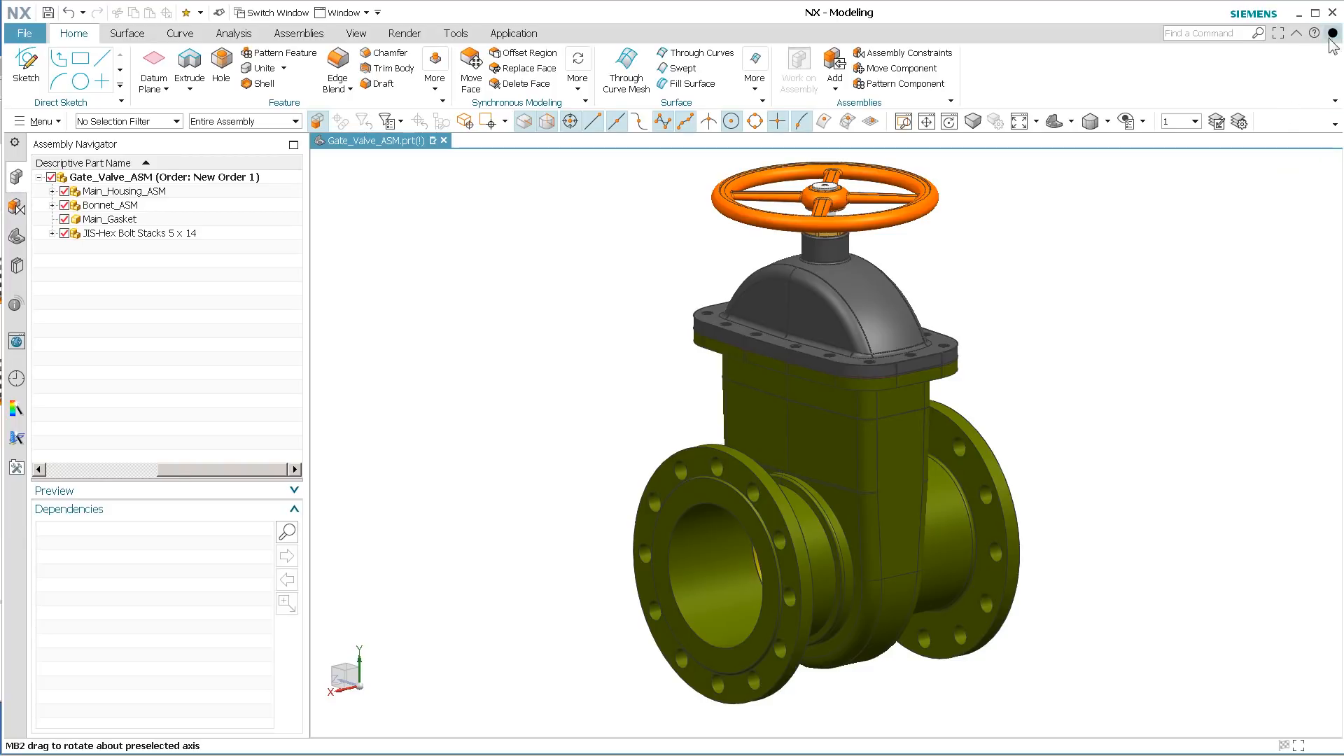
mouse_move(1204, 302)
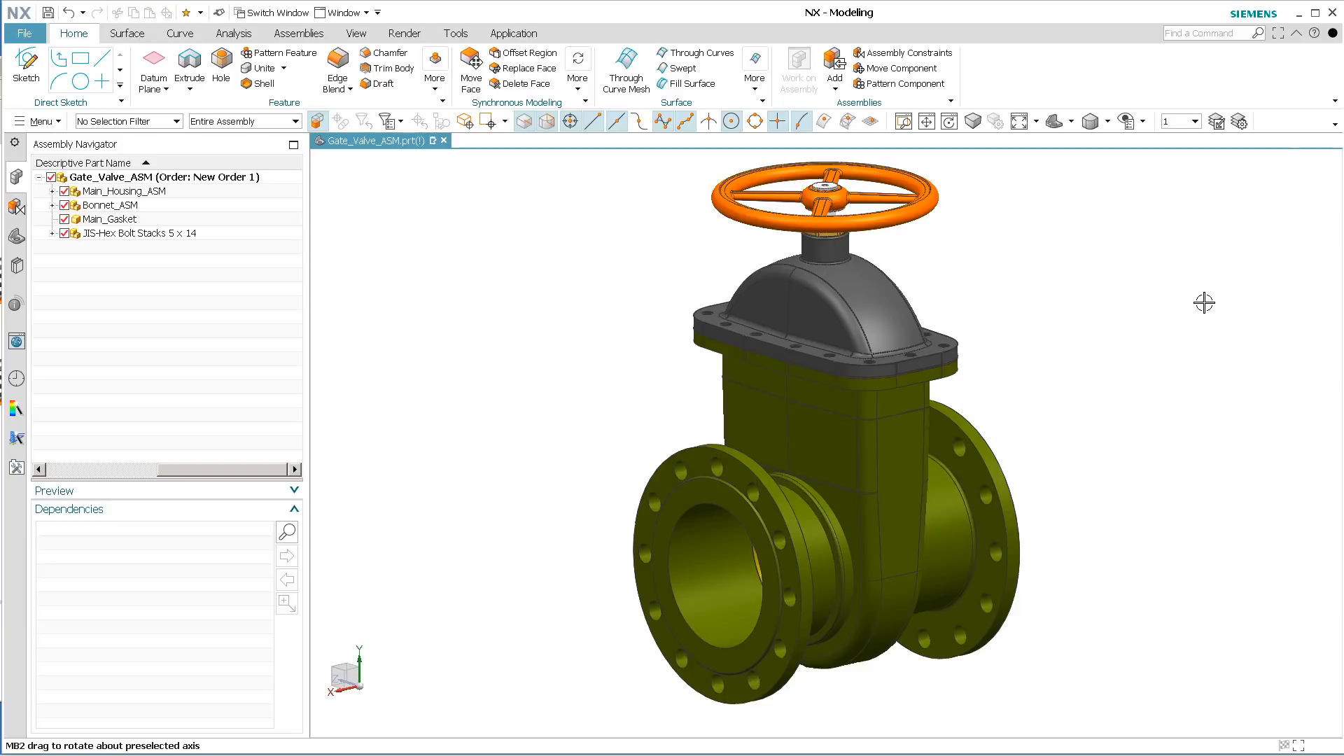
mouse_move(589, 269)
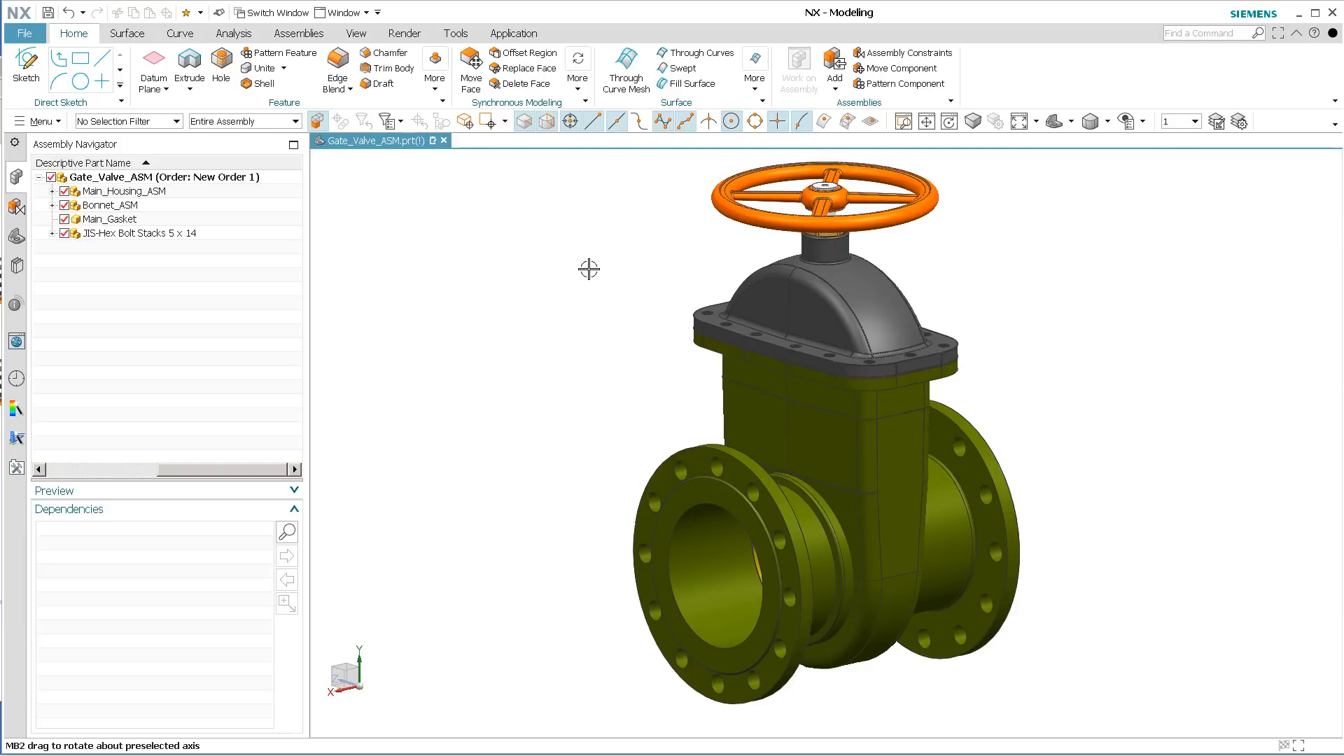
mouse_move(609, 273)
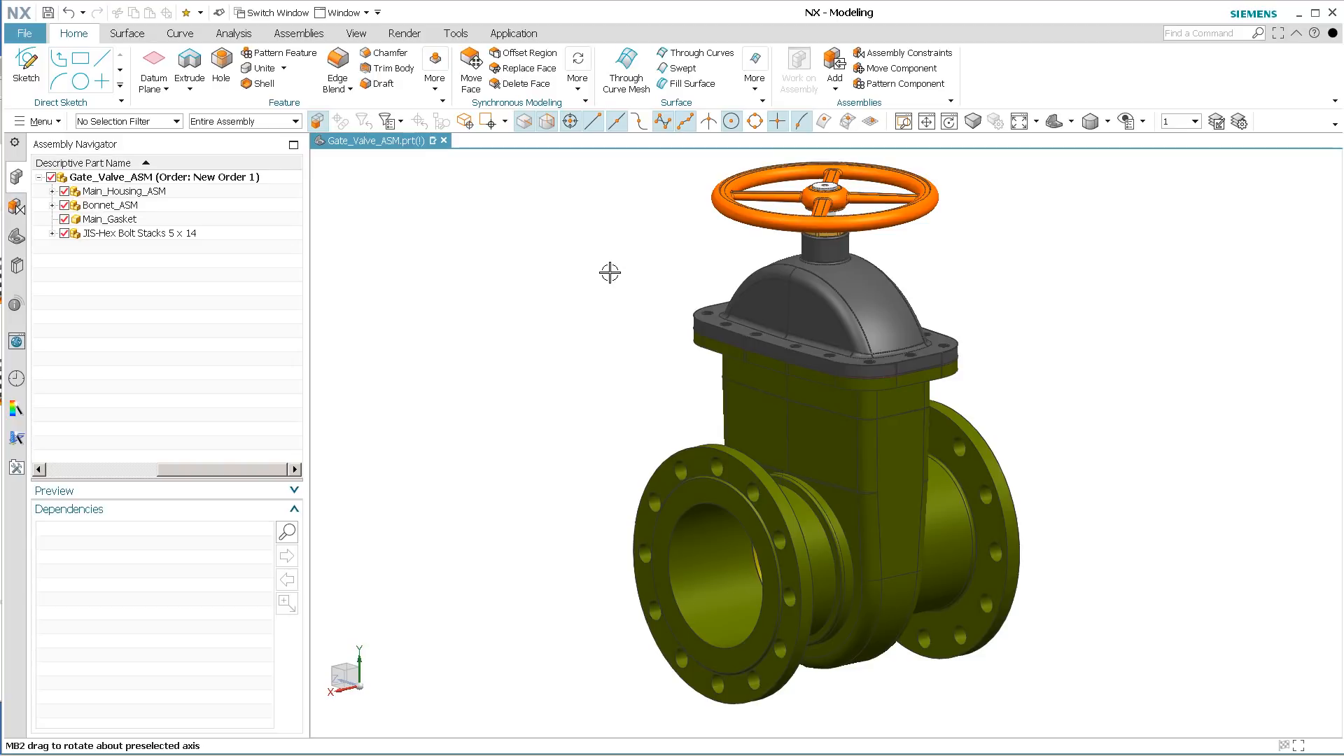
mouse_move(611, 299)
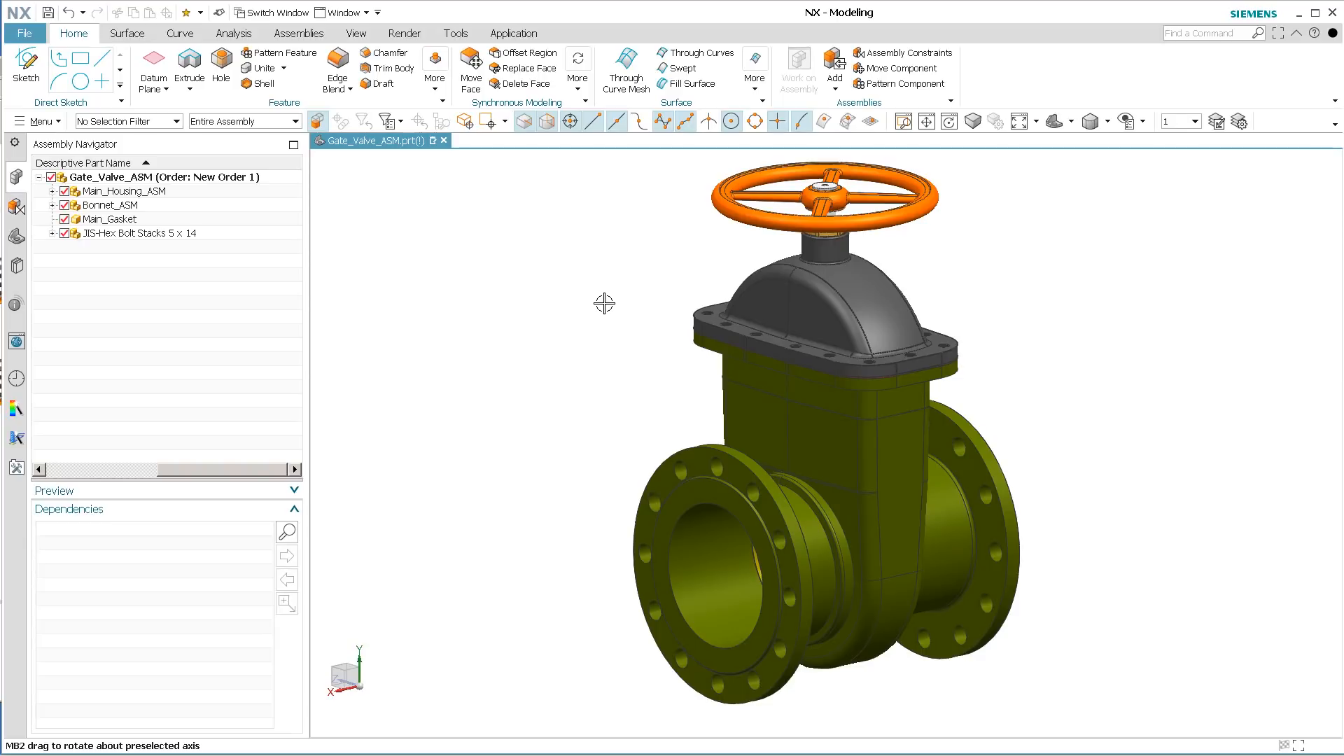
mouse_move(508, 276)
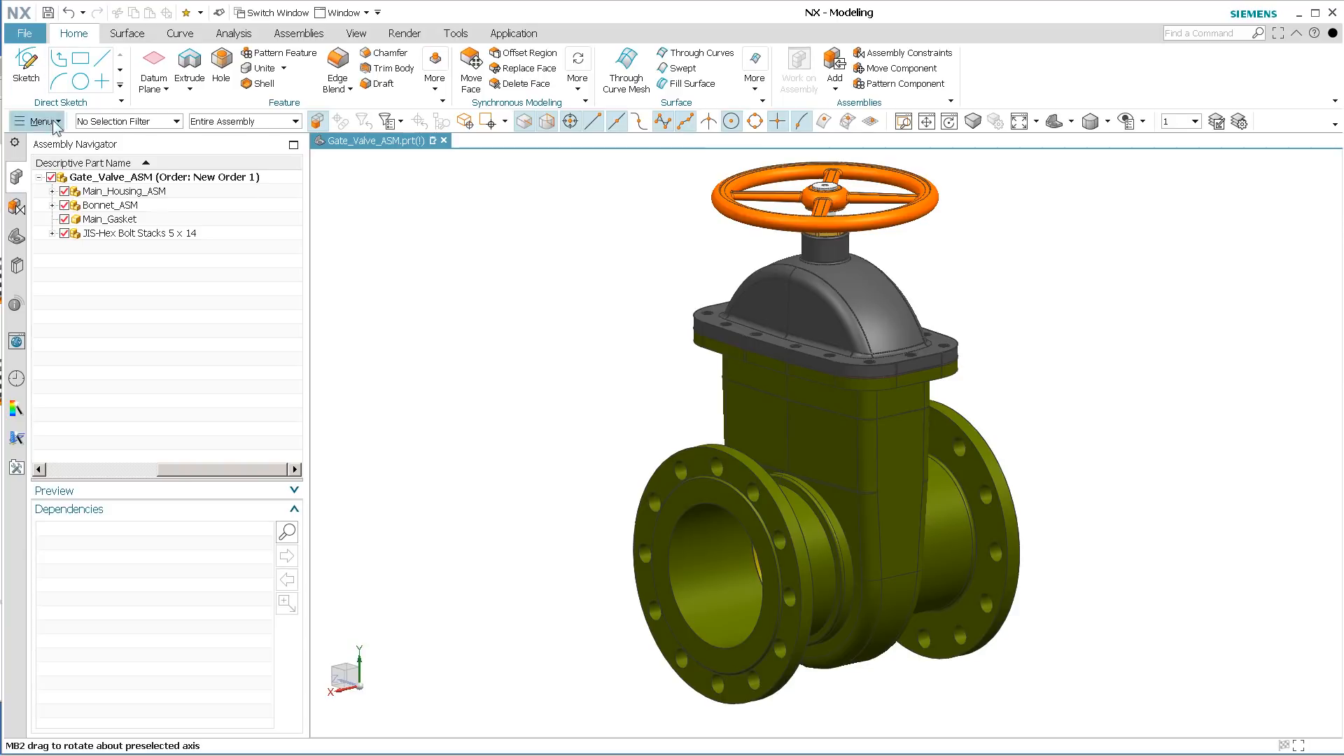
mouse_move(100, 101)
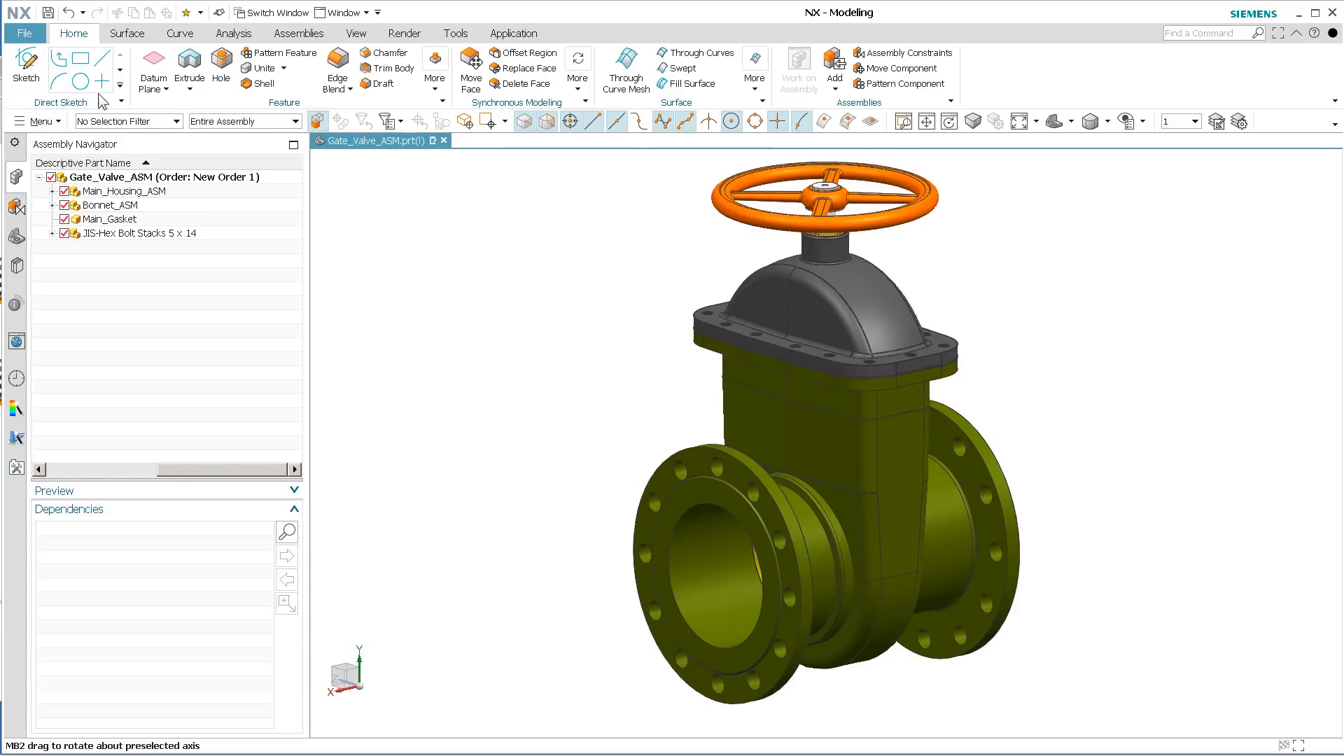
mouse_move(534, 339)
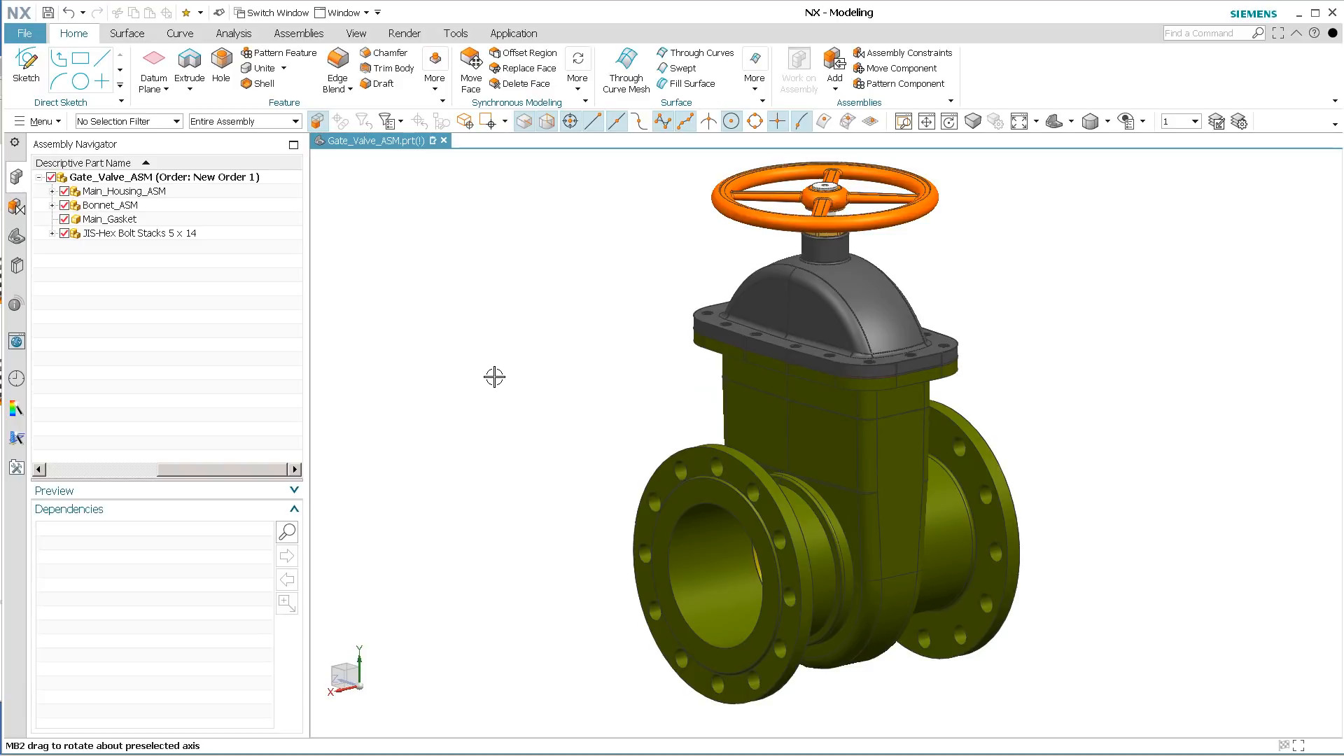
mouse_move(16, 246)
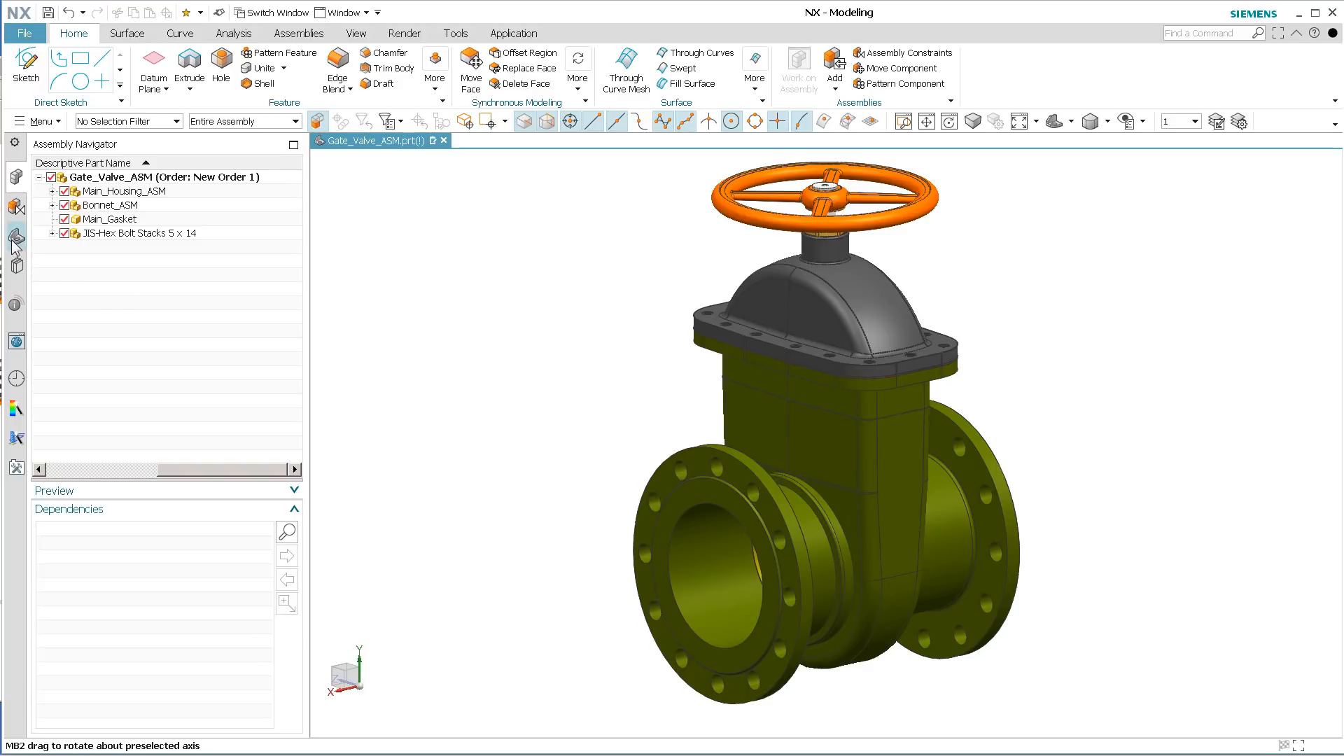
mouse_move(16, 467)
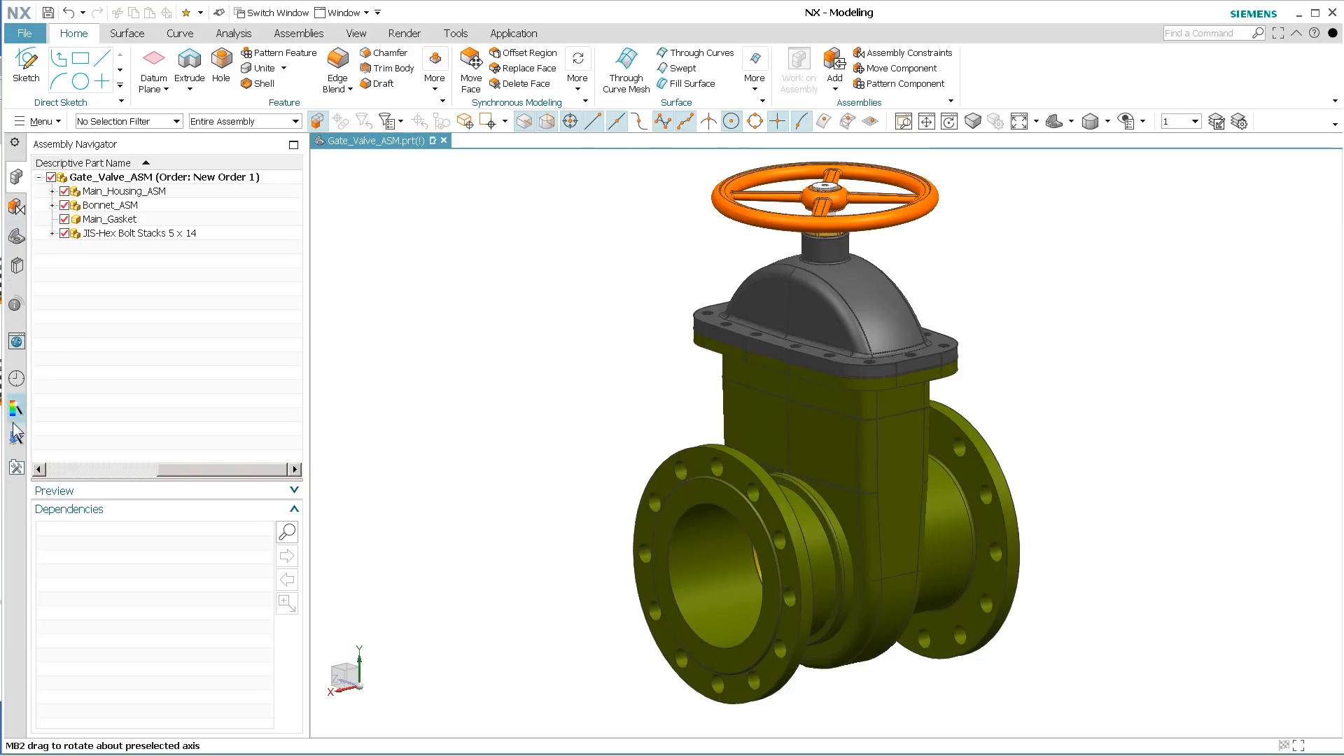
mouse_move(16, 238)
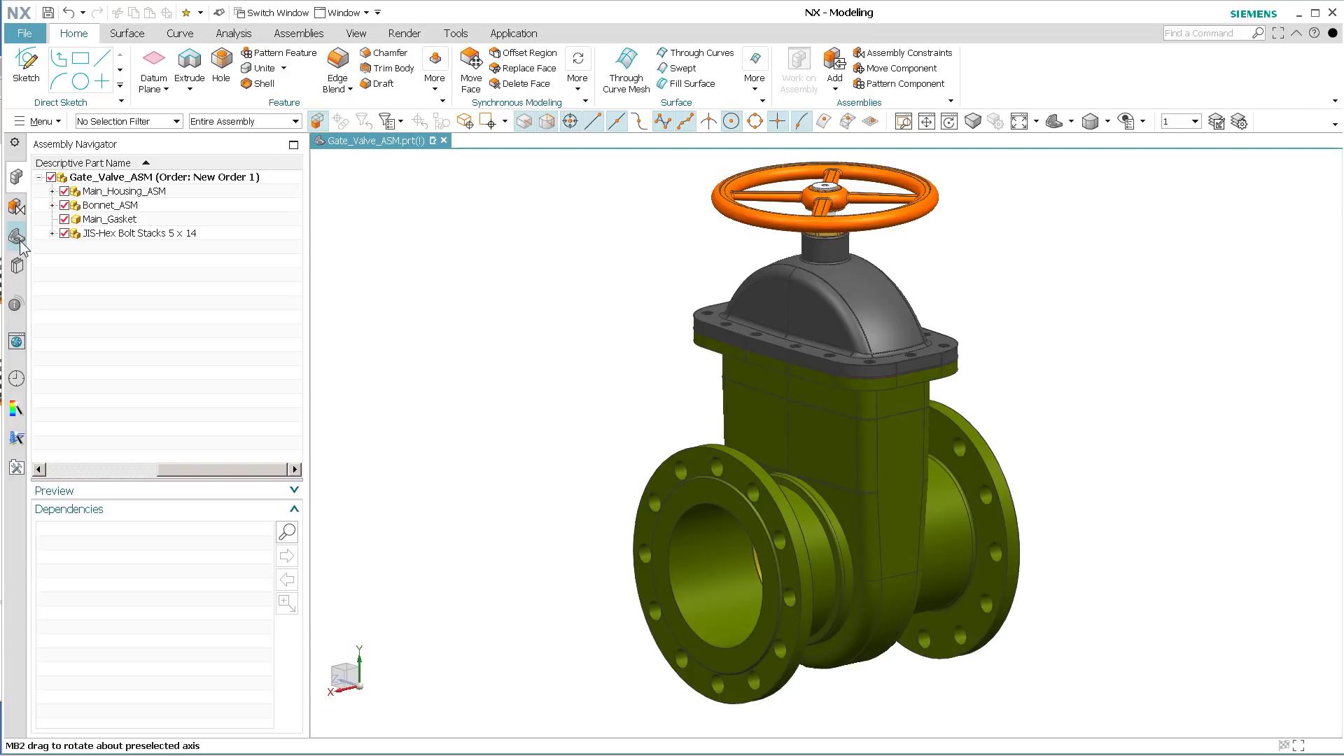
- Make Main_Housing the work part from the Part Navigator and review its Model History
click(15, 238)
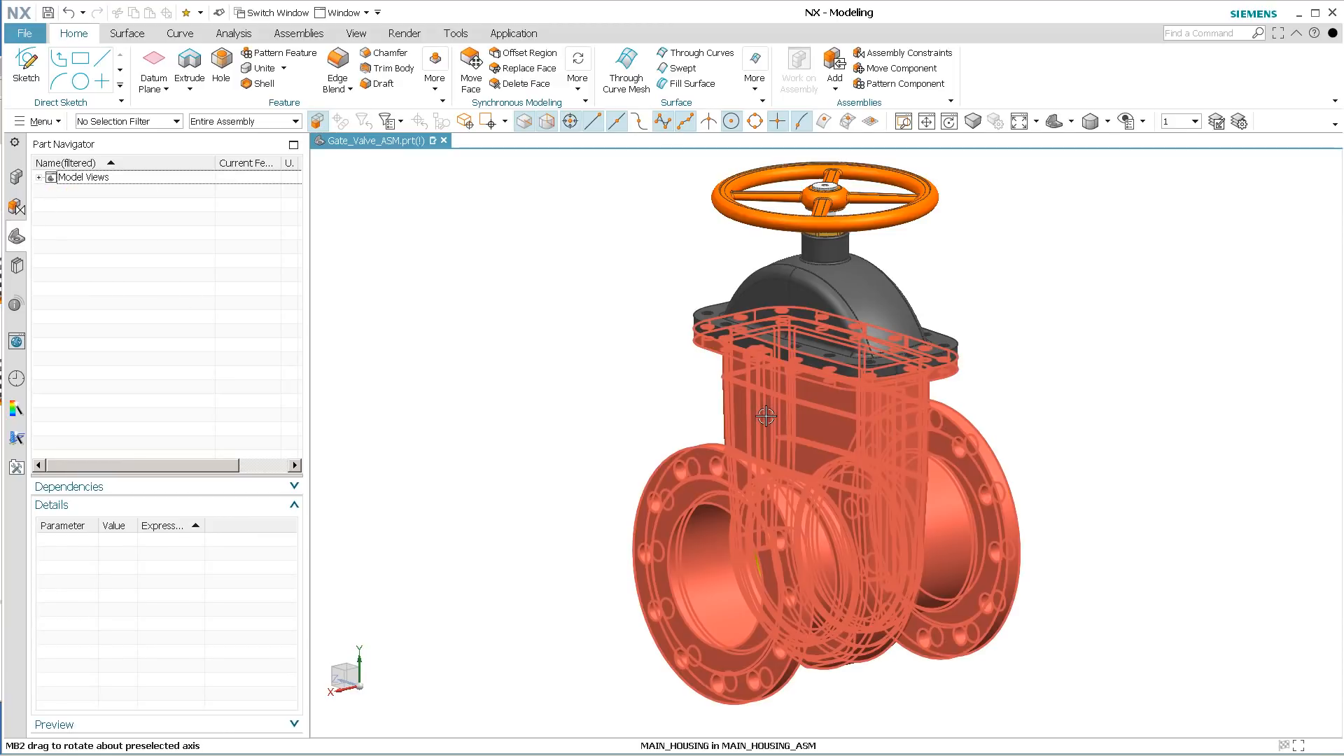
double_click(772, 416)
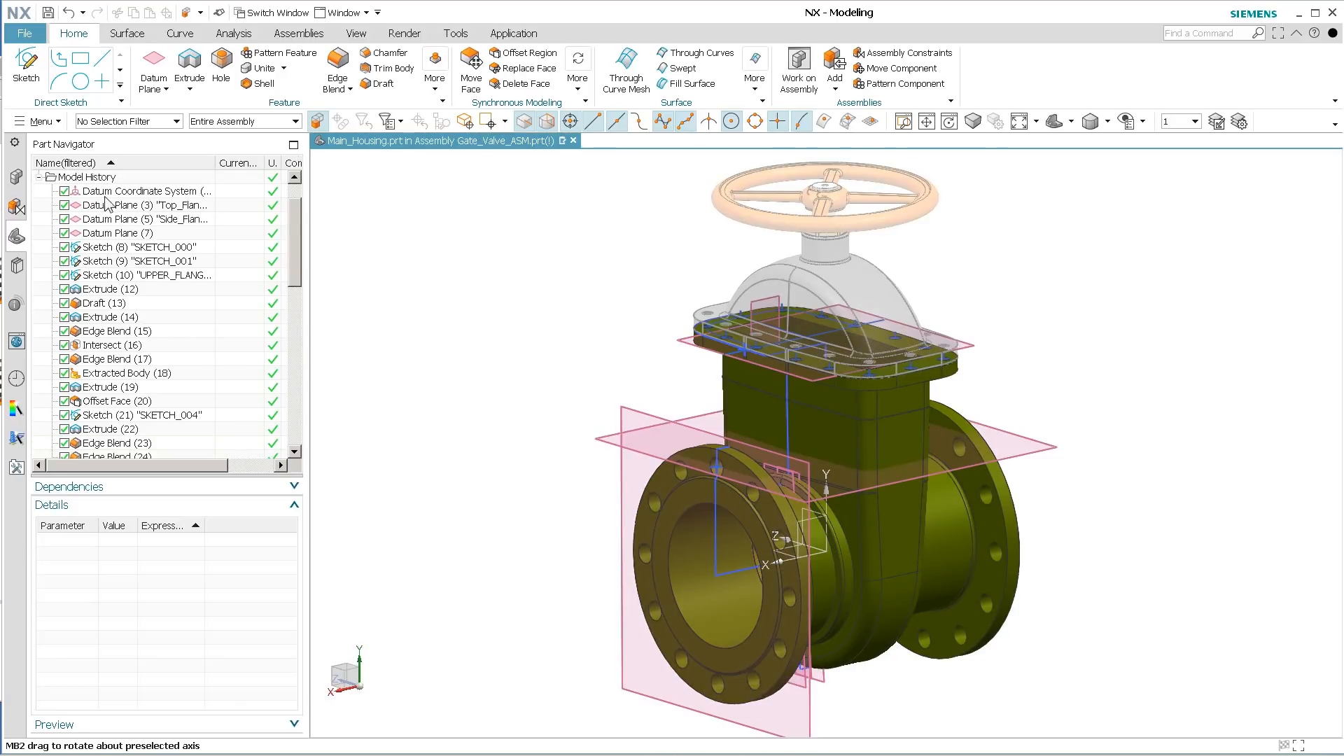
mouse_move(112, 191)
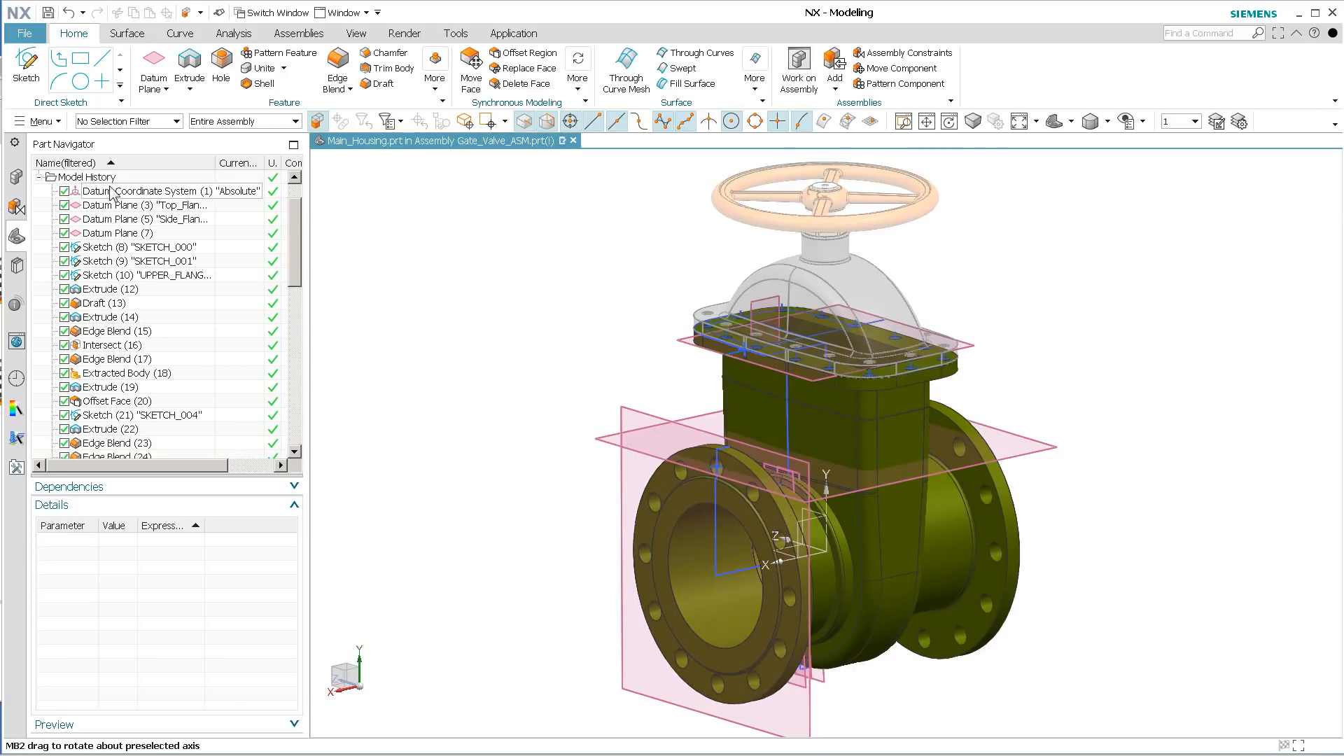
scroll(down, 3)
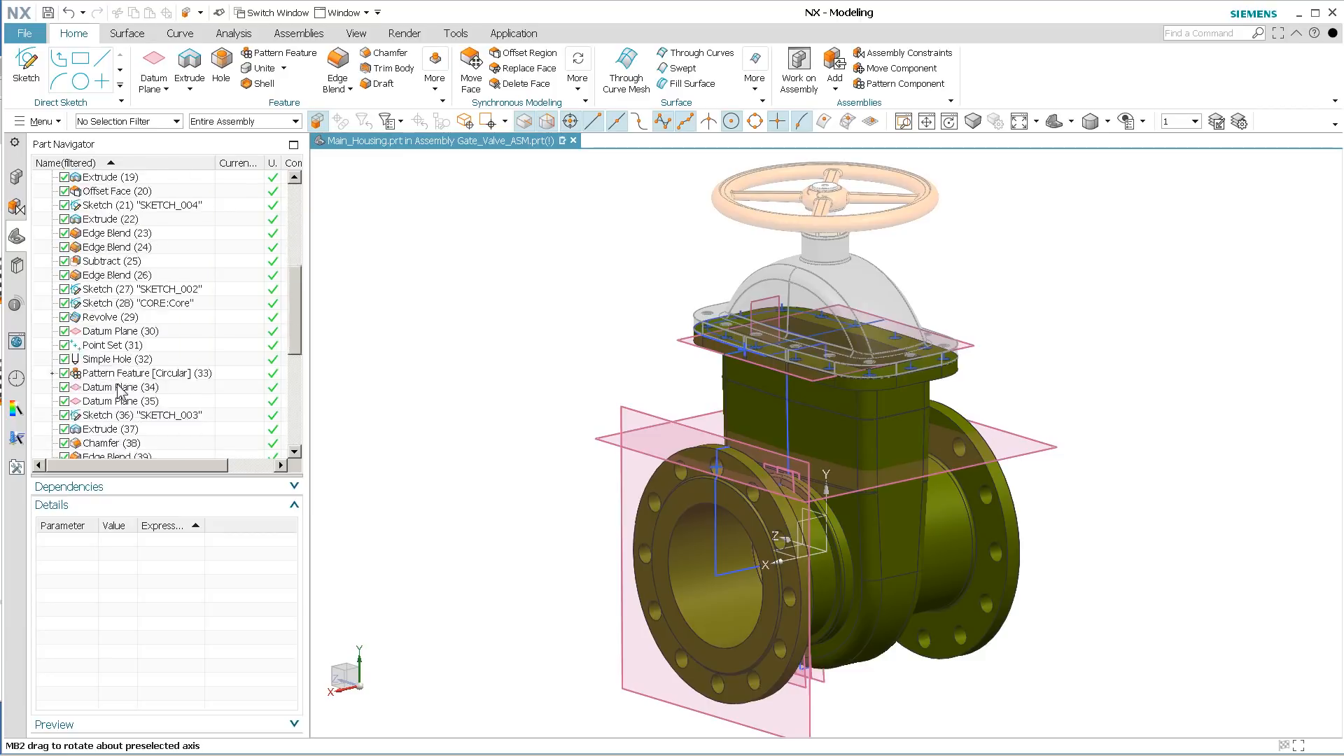
scroll(up, 3)
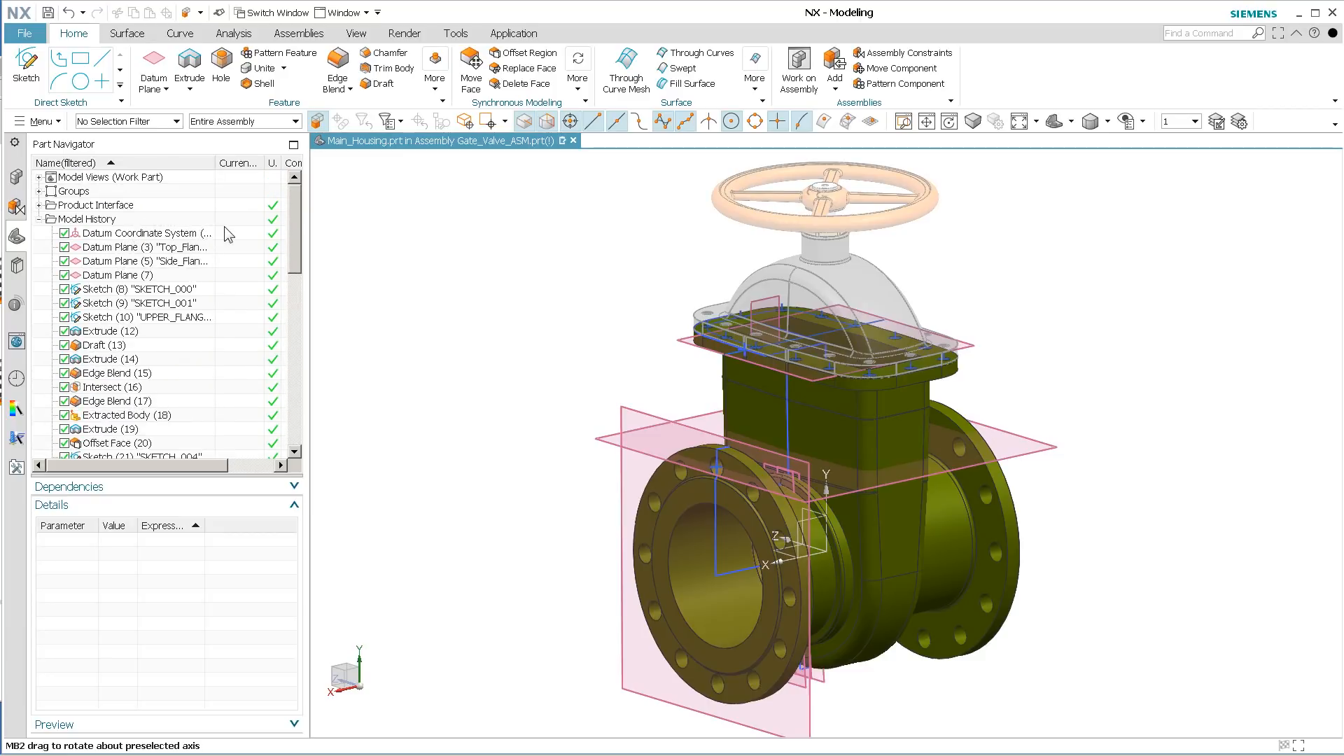
mouse_move(242, 162)
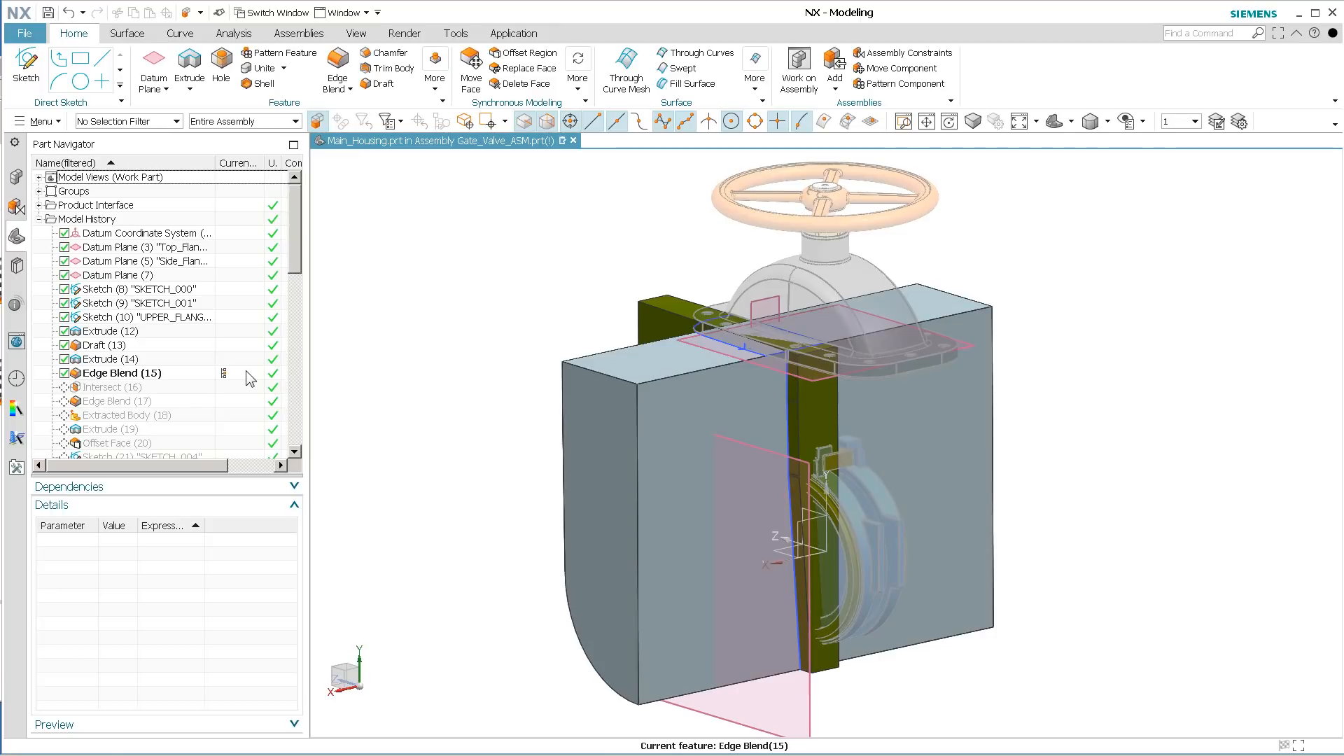
- Roll the housing back to Mirror Feature (57), then forward to Gasket_Face (60) as current feature
scroll(down, 3)
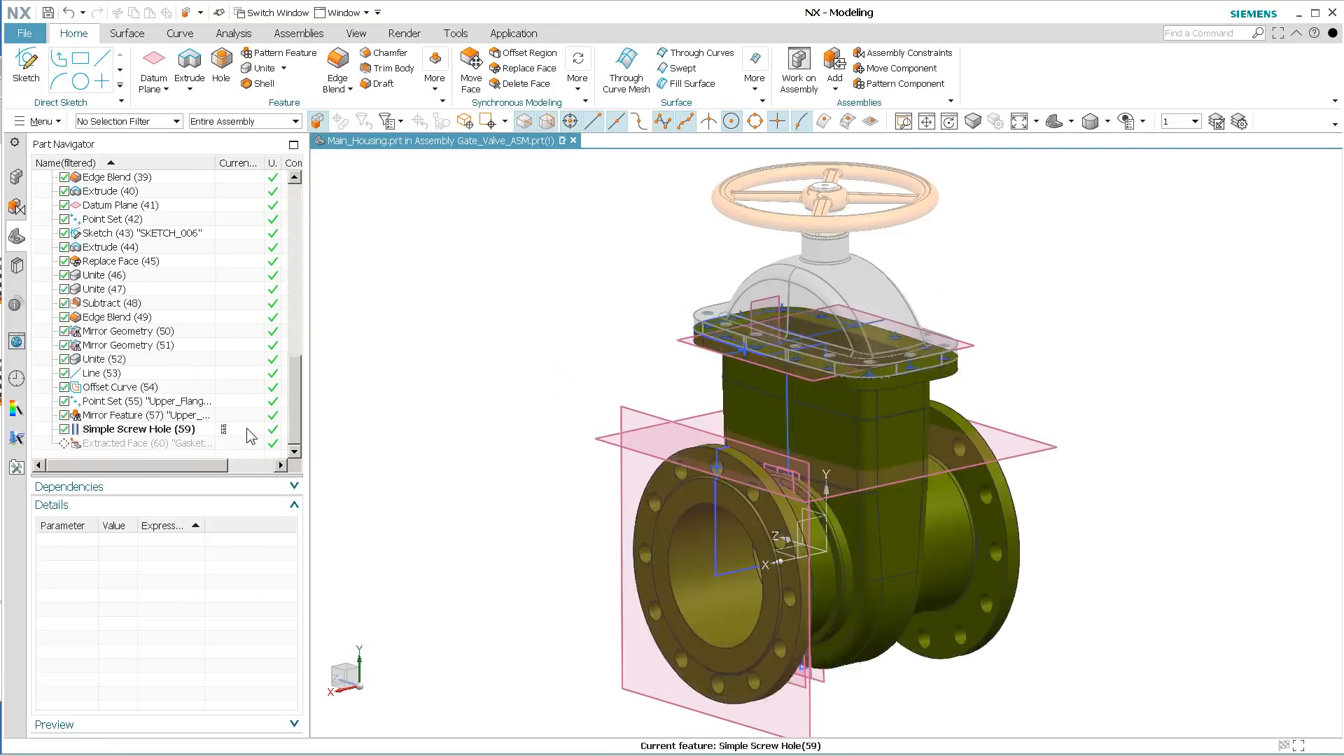
click(137, 444)
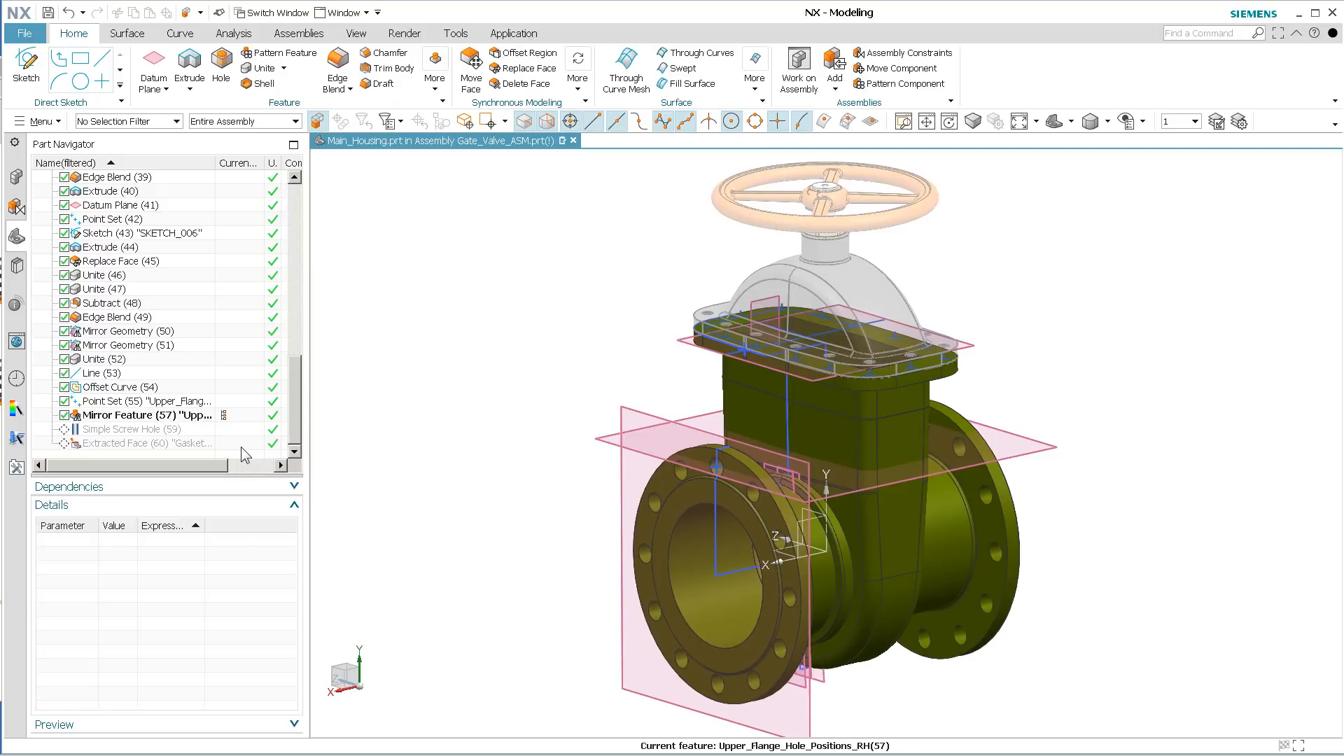
click(146, 444)
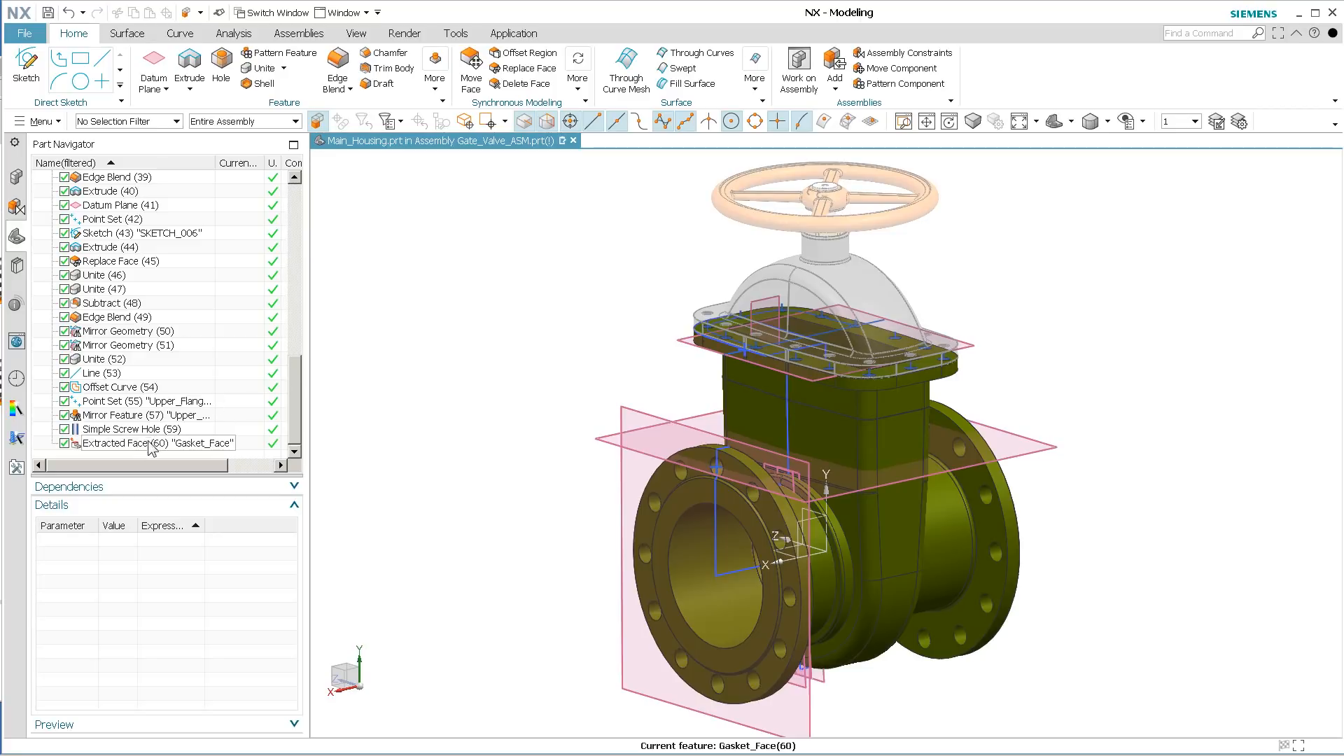
right_click(150, 444)
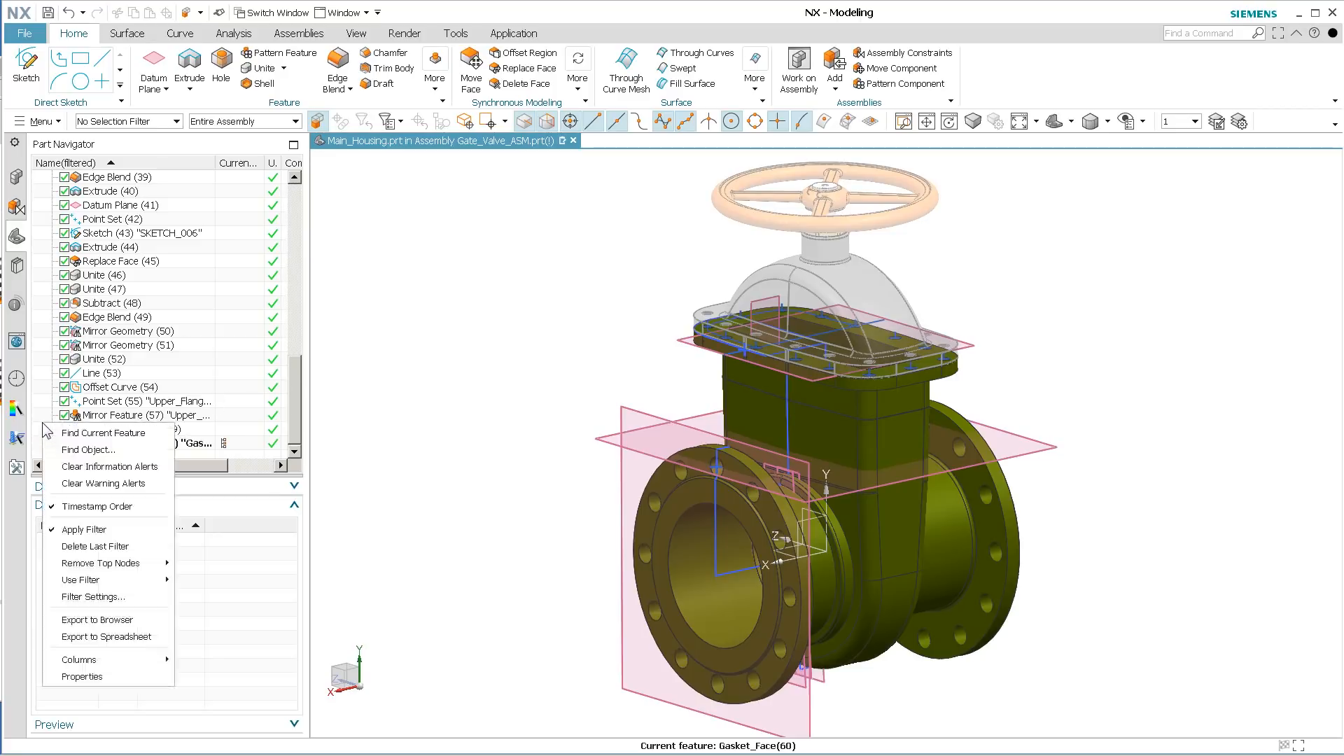
- Set Feature Check Box Action to Hide in Part Navigator Properties and confirm
click(82, 676)
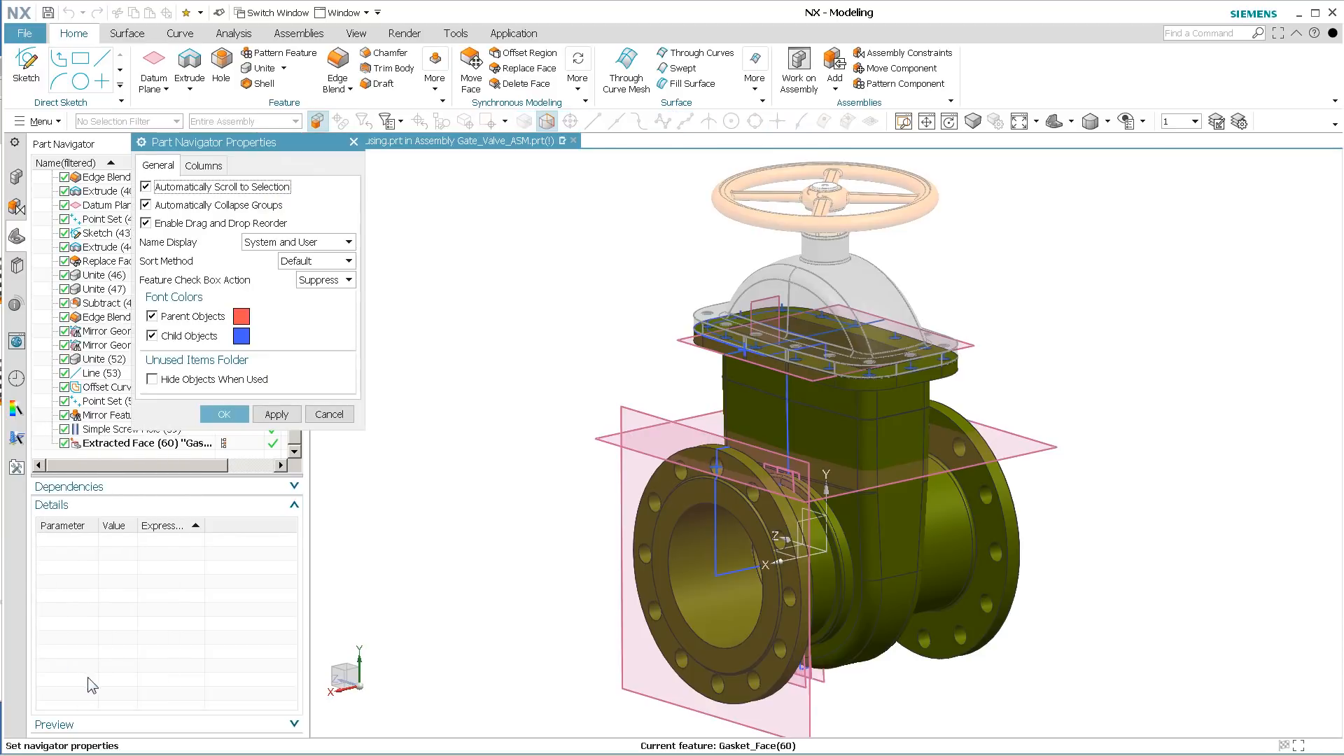
mouse_move(307, 493)
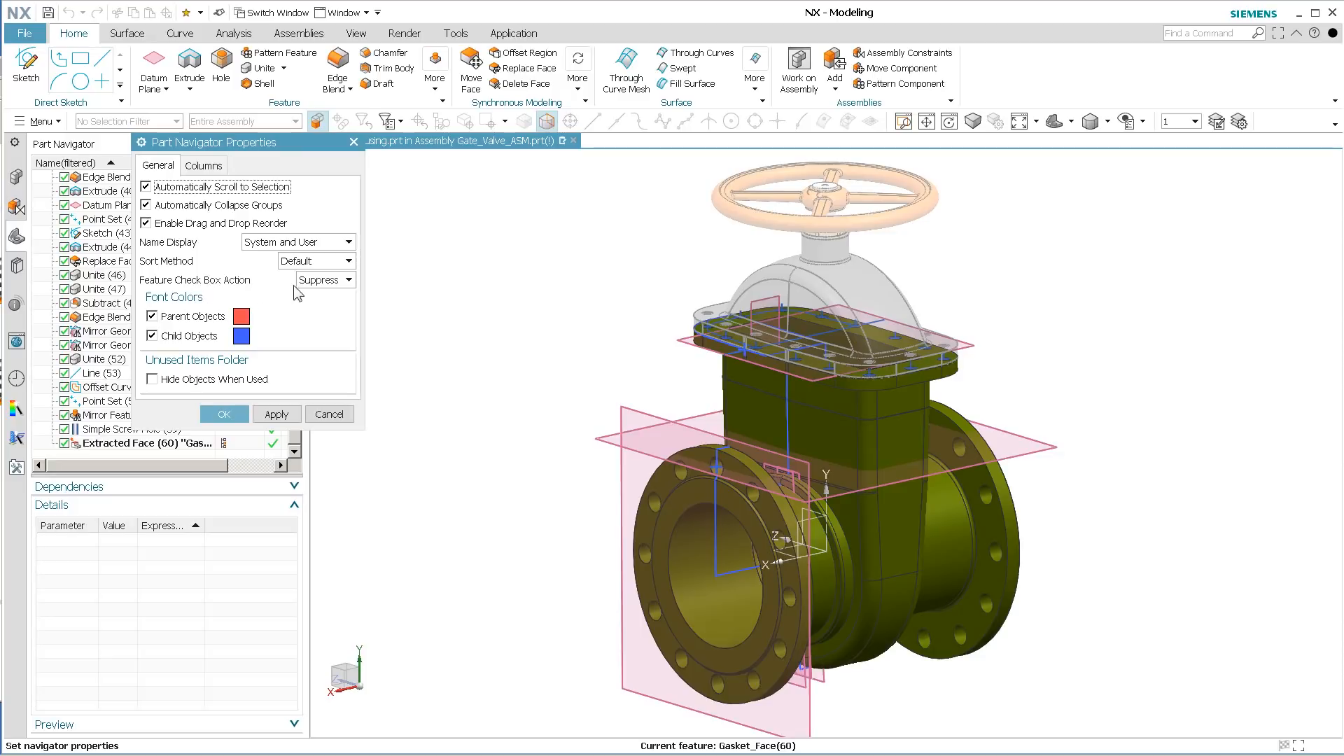
mouse_move(227, 291)
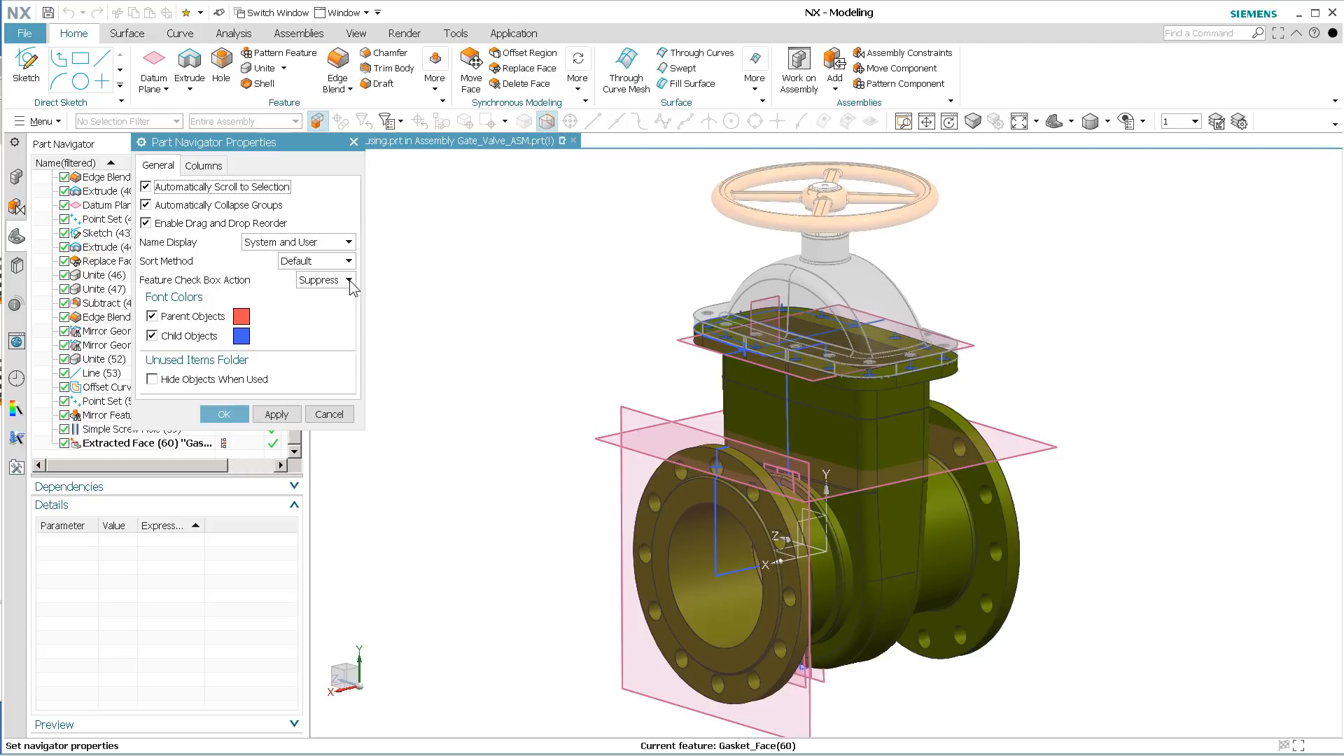
click(322, 280)
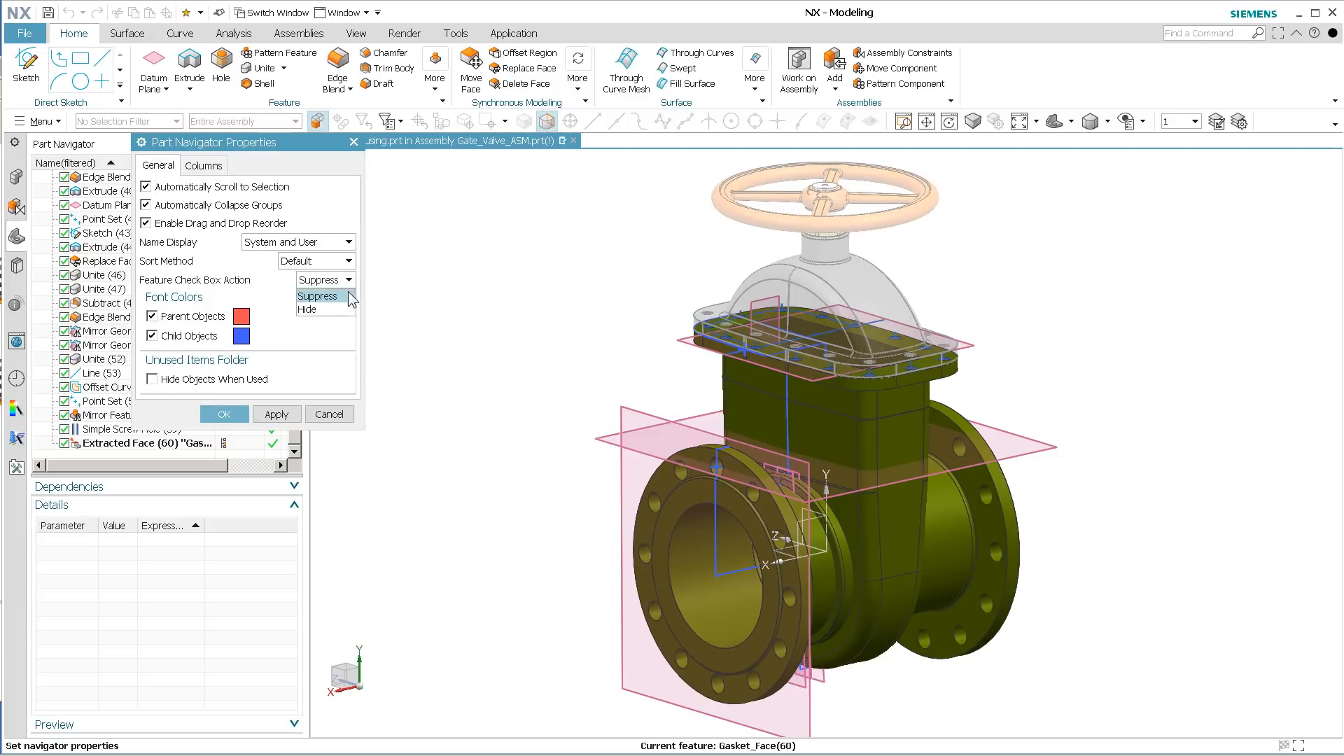
click(308, 309)
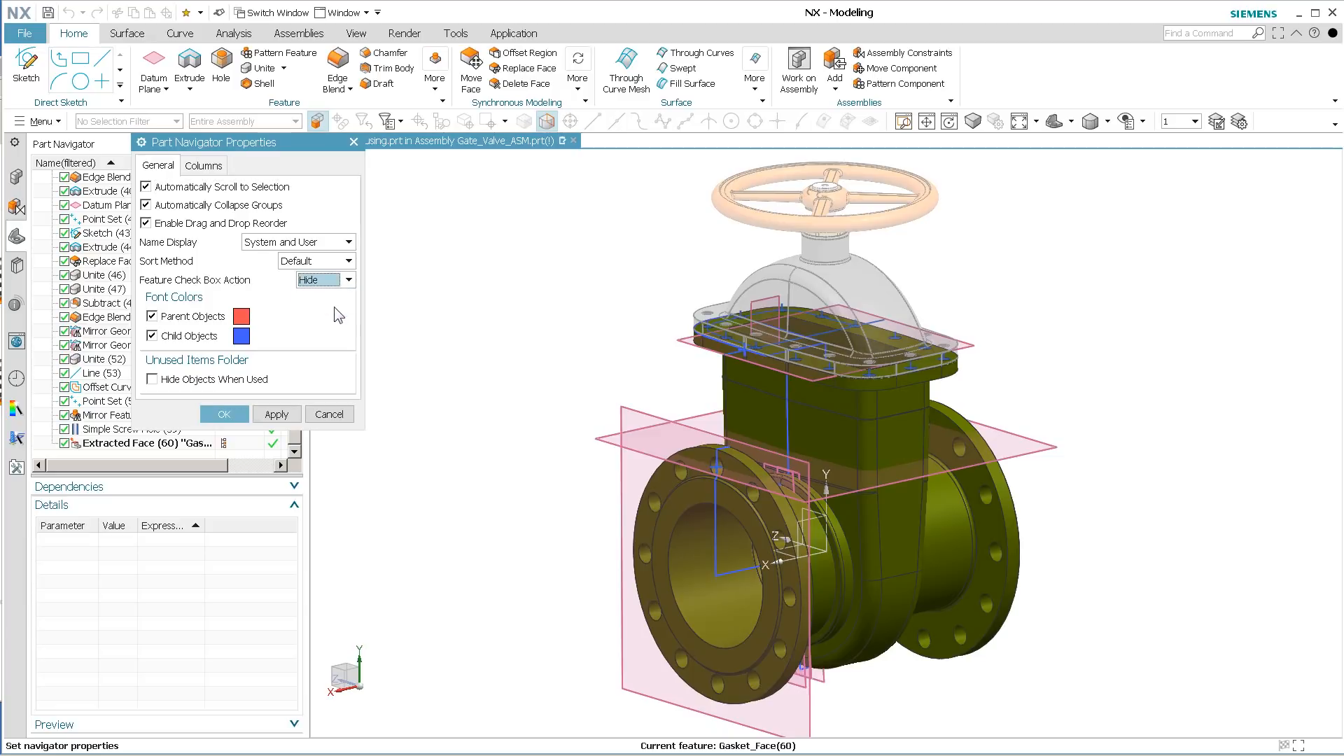
click(223, 415)
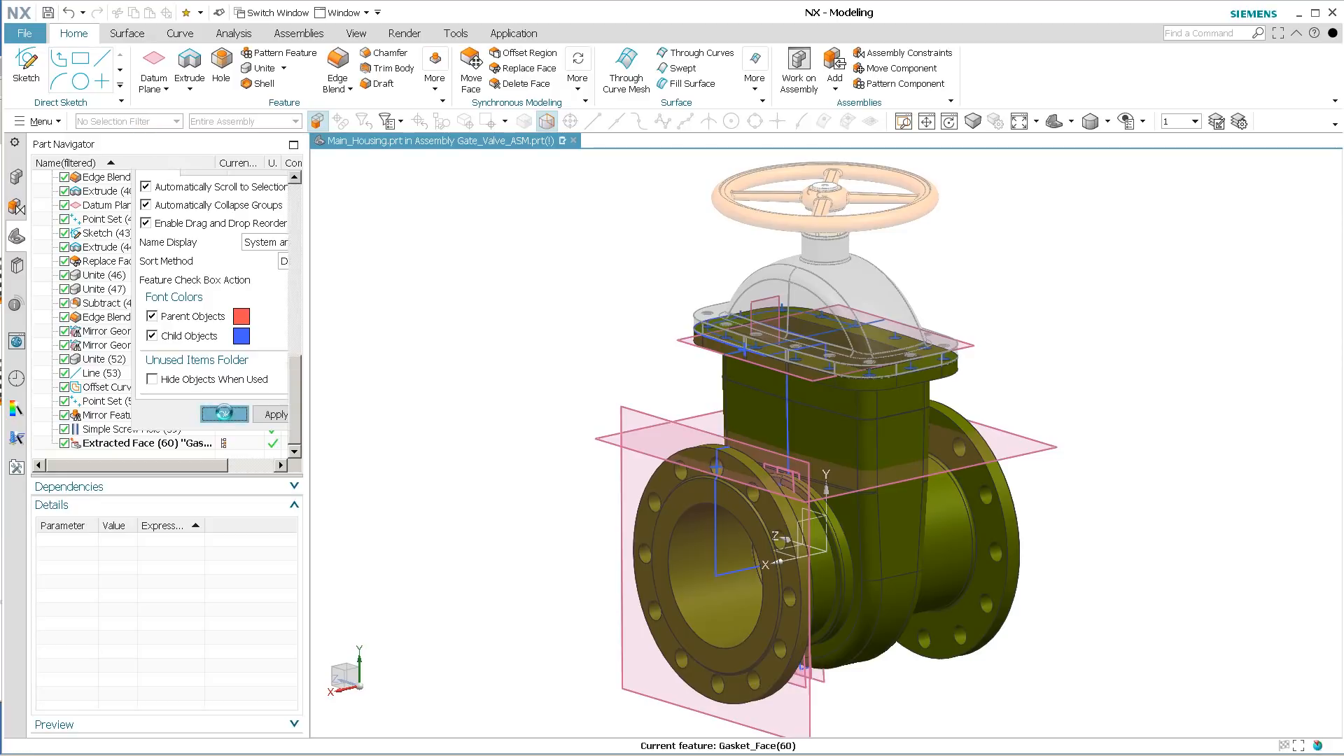
- Observe the feature list now showing eye visibility icons instead of suppress checkboxes
click(223, 414)
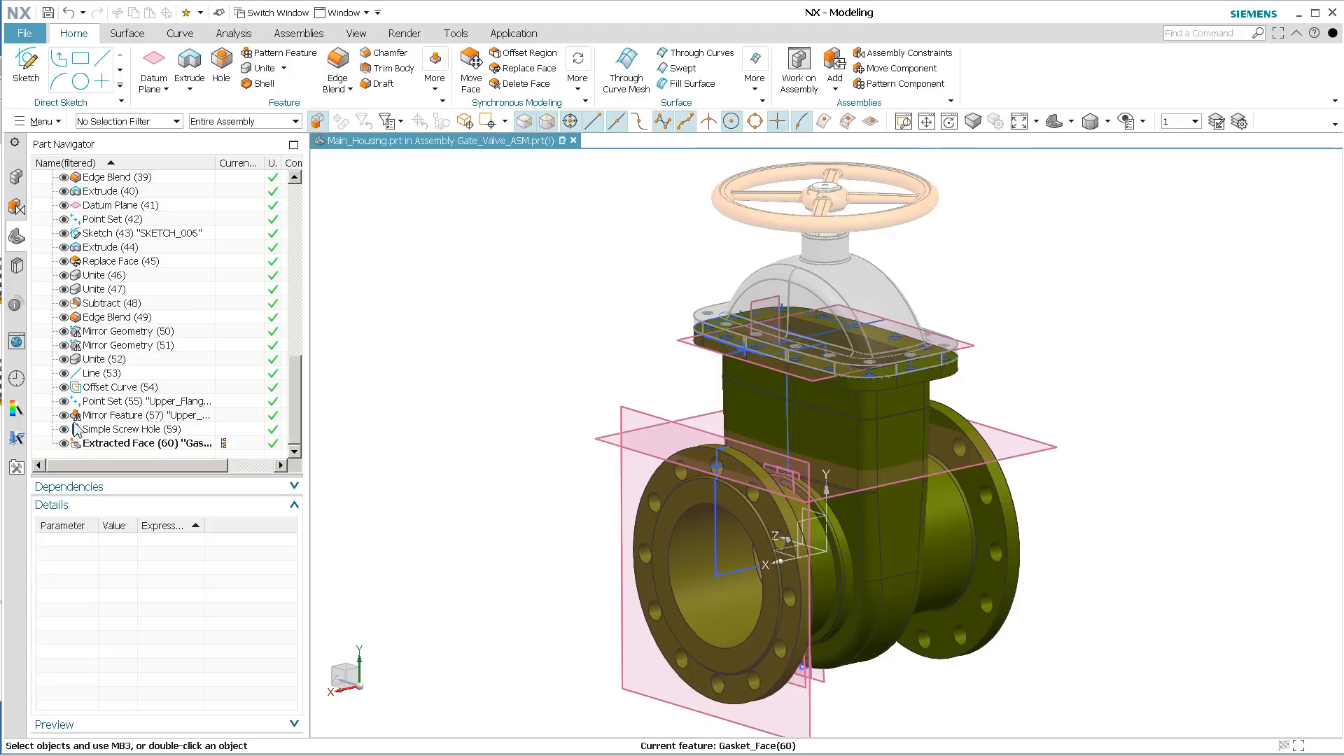
mouse_move(63, 450)
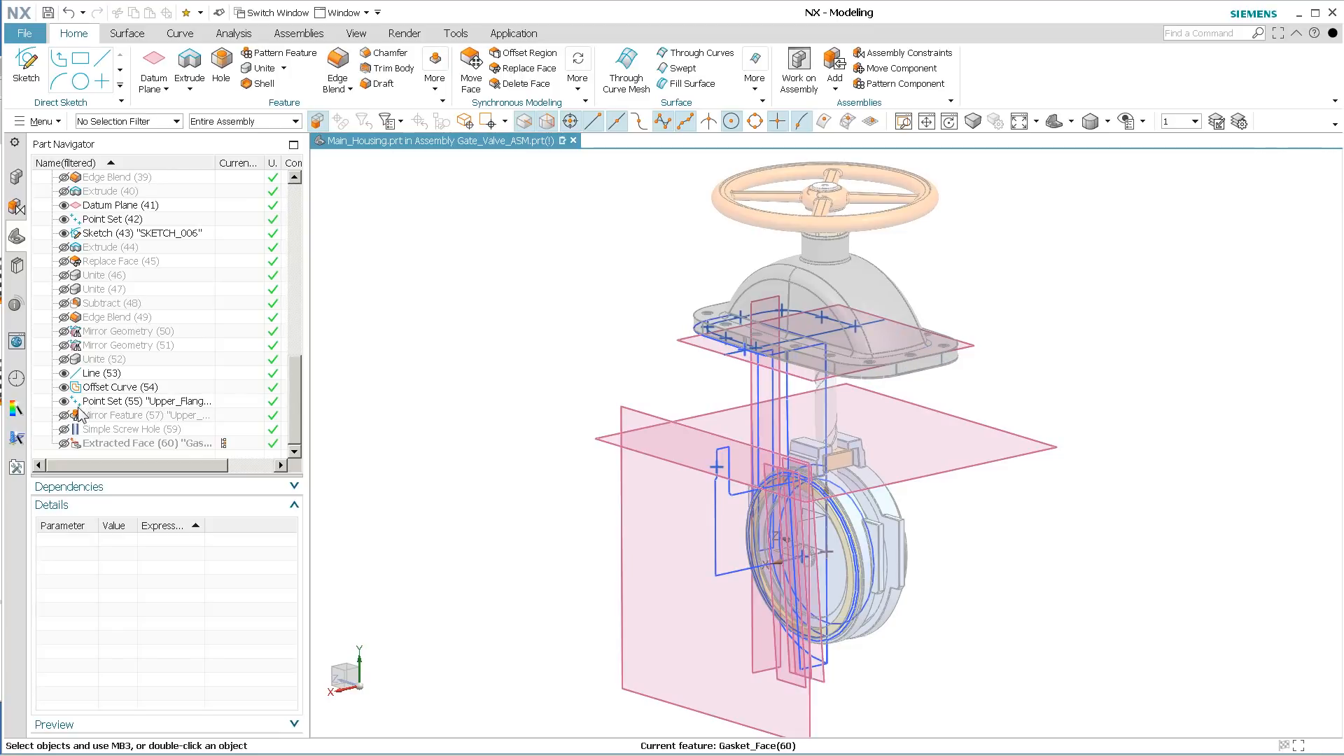
mouse_move(79, 464)
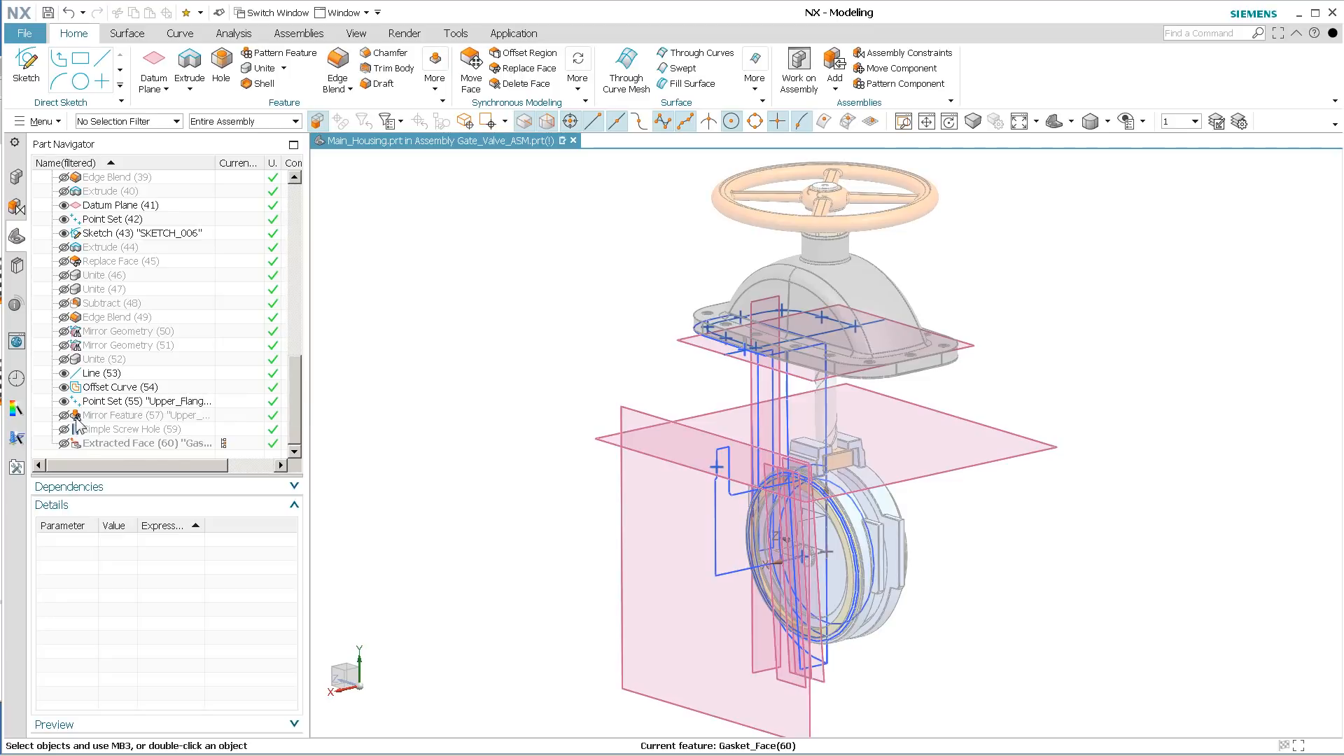
mouse_move(171, 459)
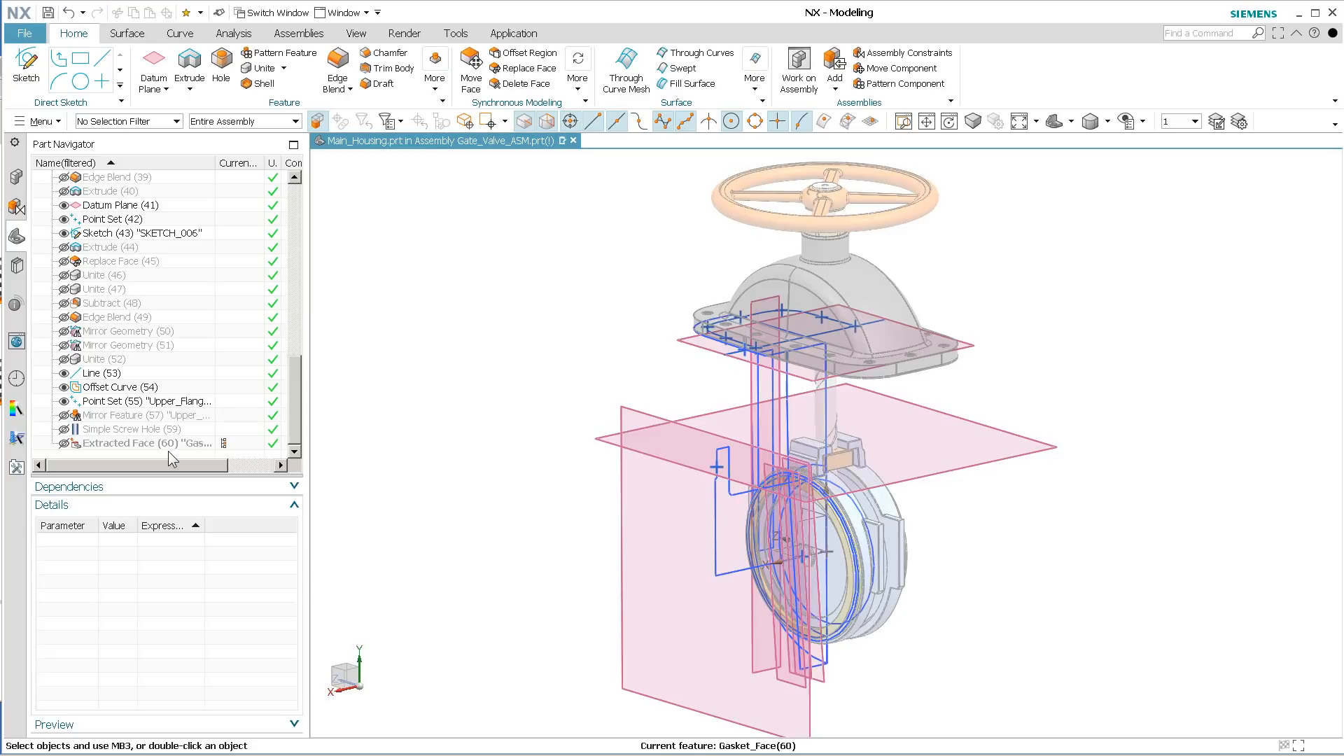
mouse_move(252, 199)
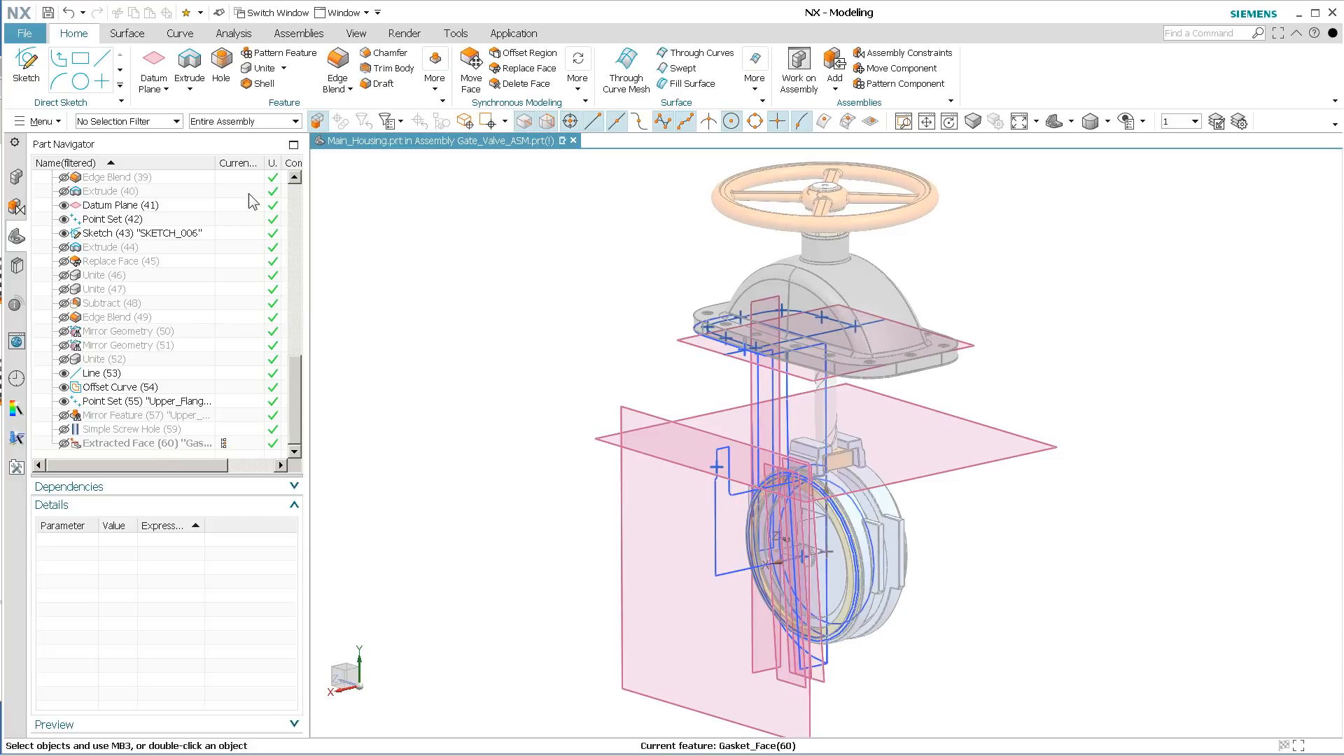
mouse_move(246, 431)
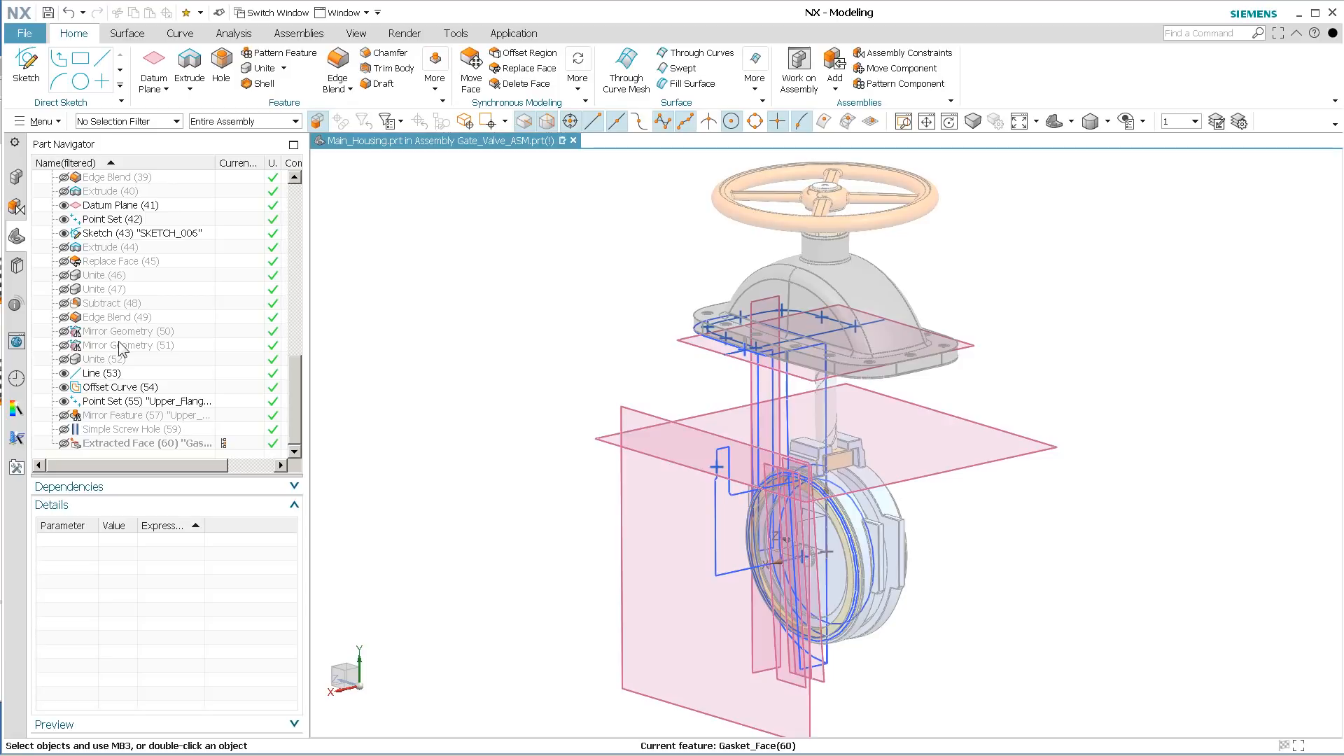
mouse_move(152, 392)
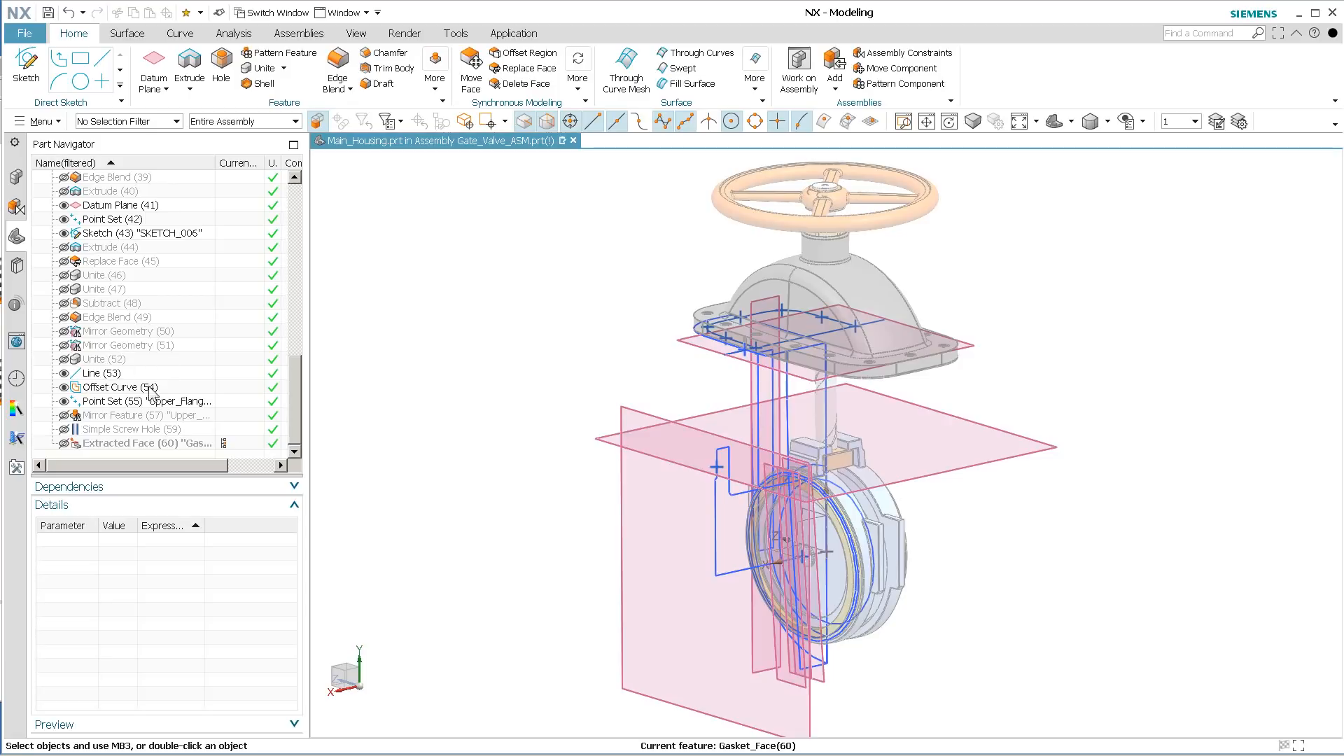
mouse_move(196, 384)
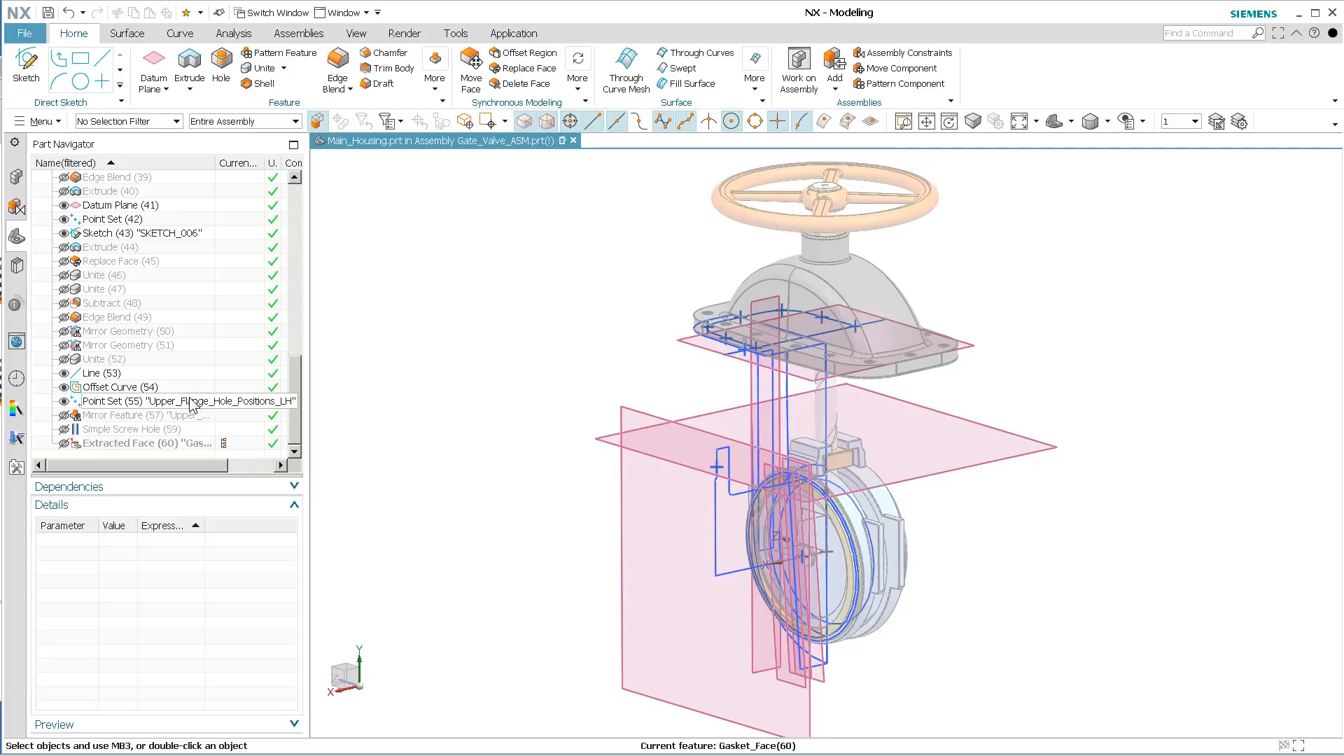
mouse_move(97, 433)
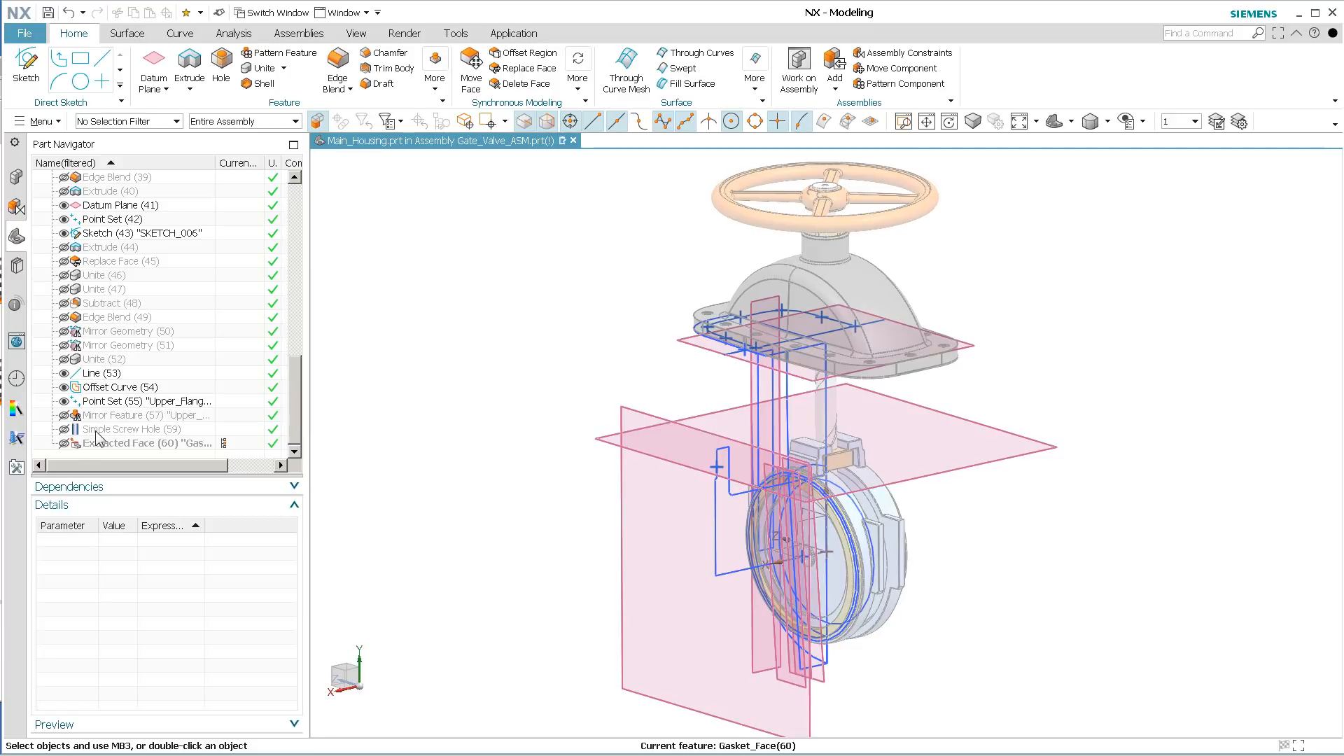
mouse_move(121, 414)
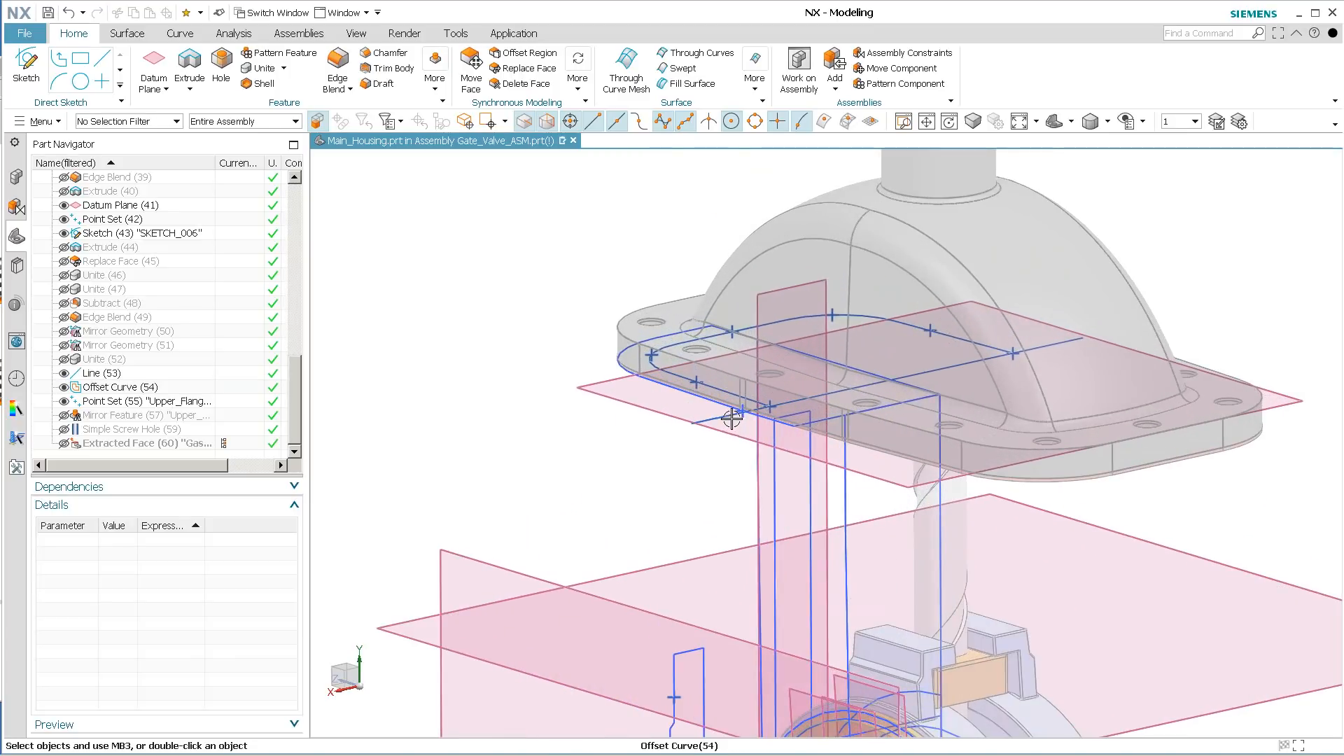
mouse_move(94, 373)
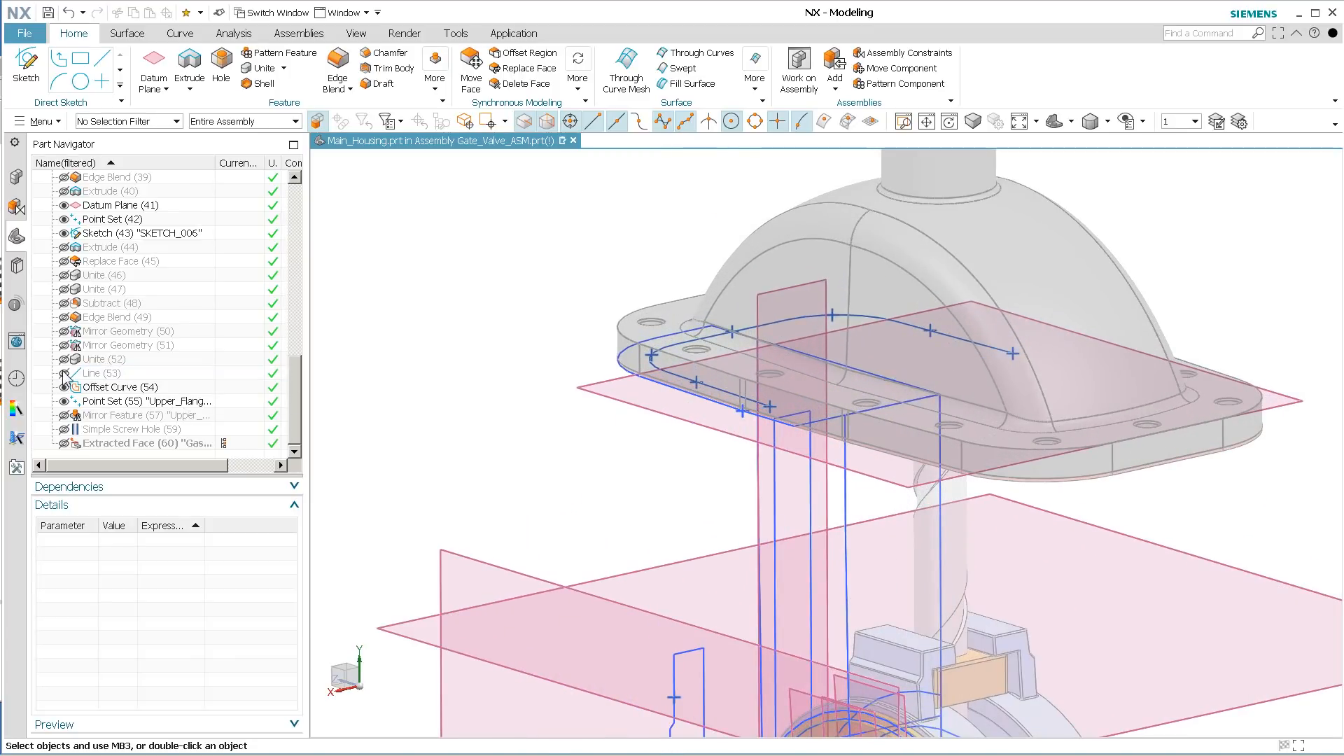
click(102, 372)
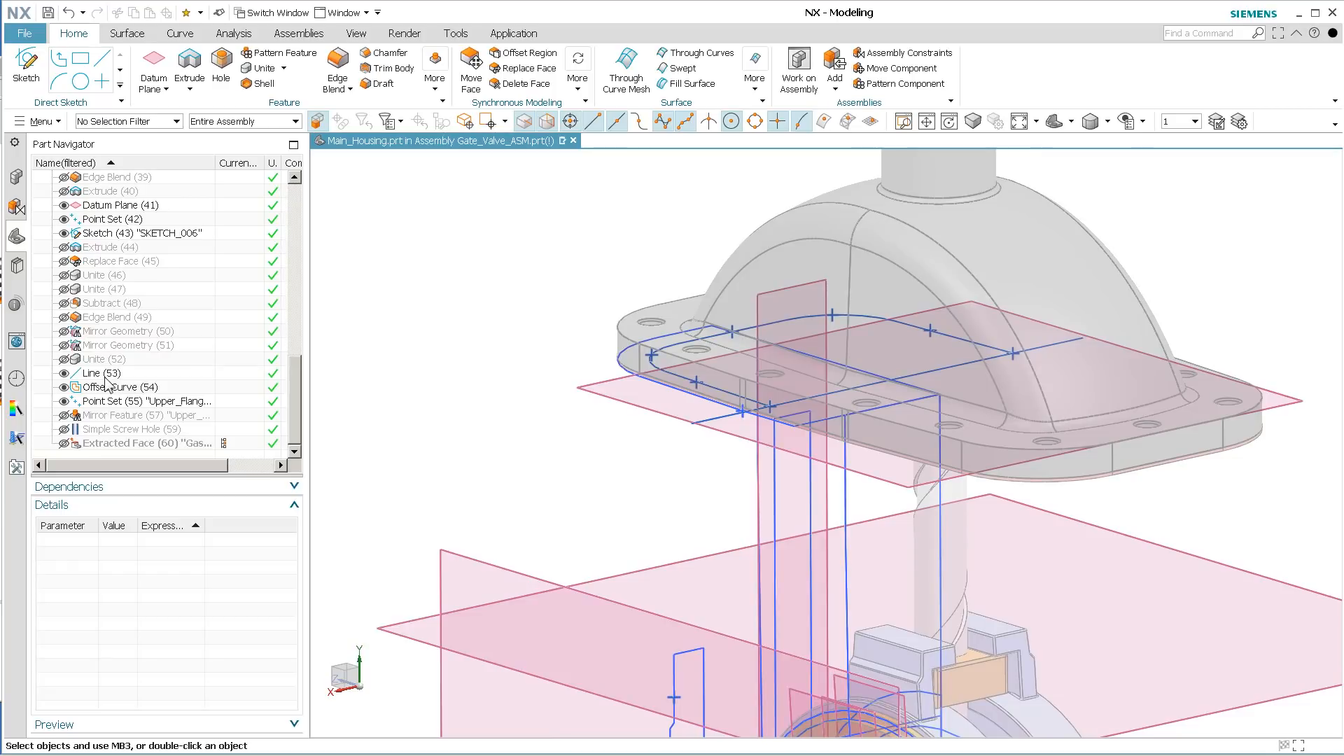
mouse_move(220, 392)
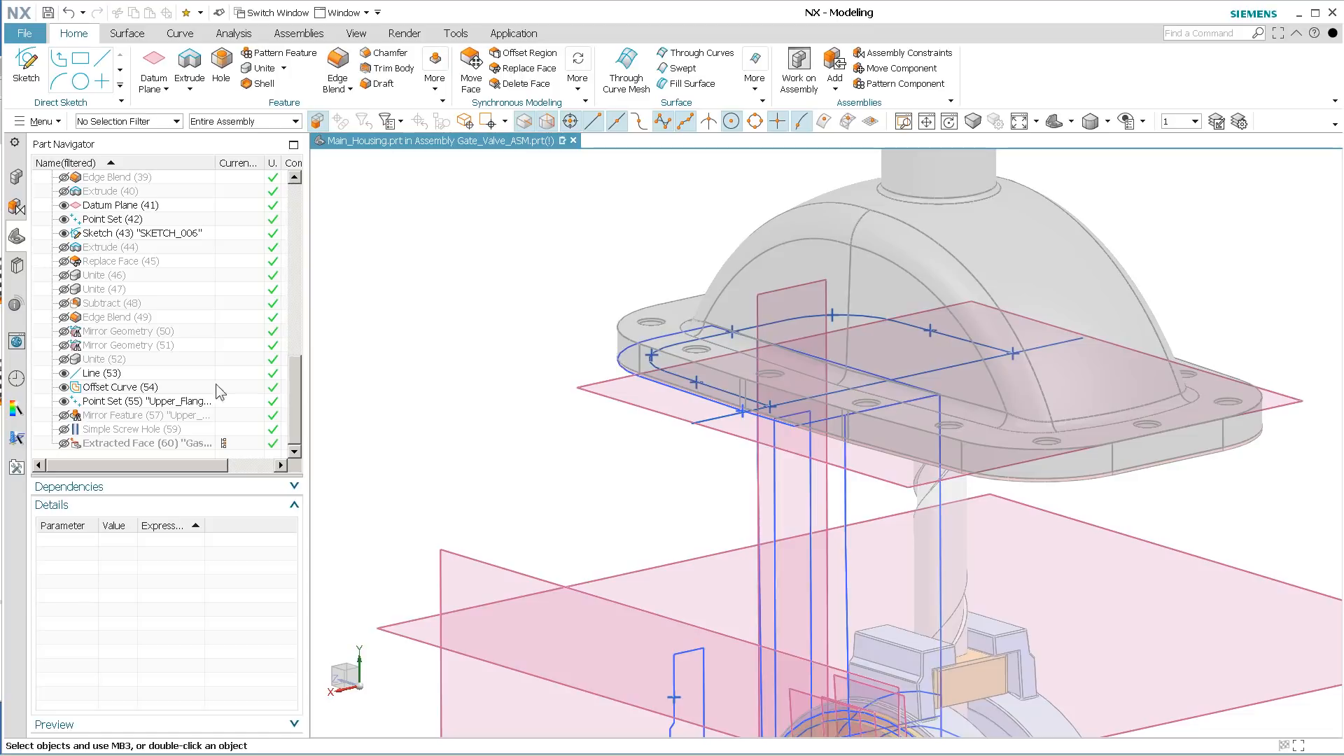
mouse_move(245, 395)
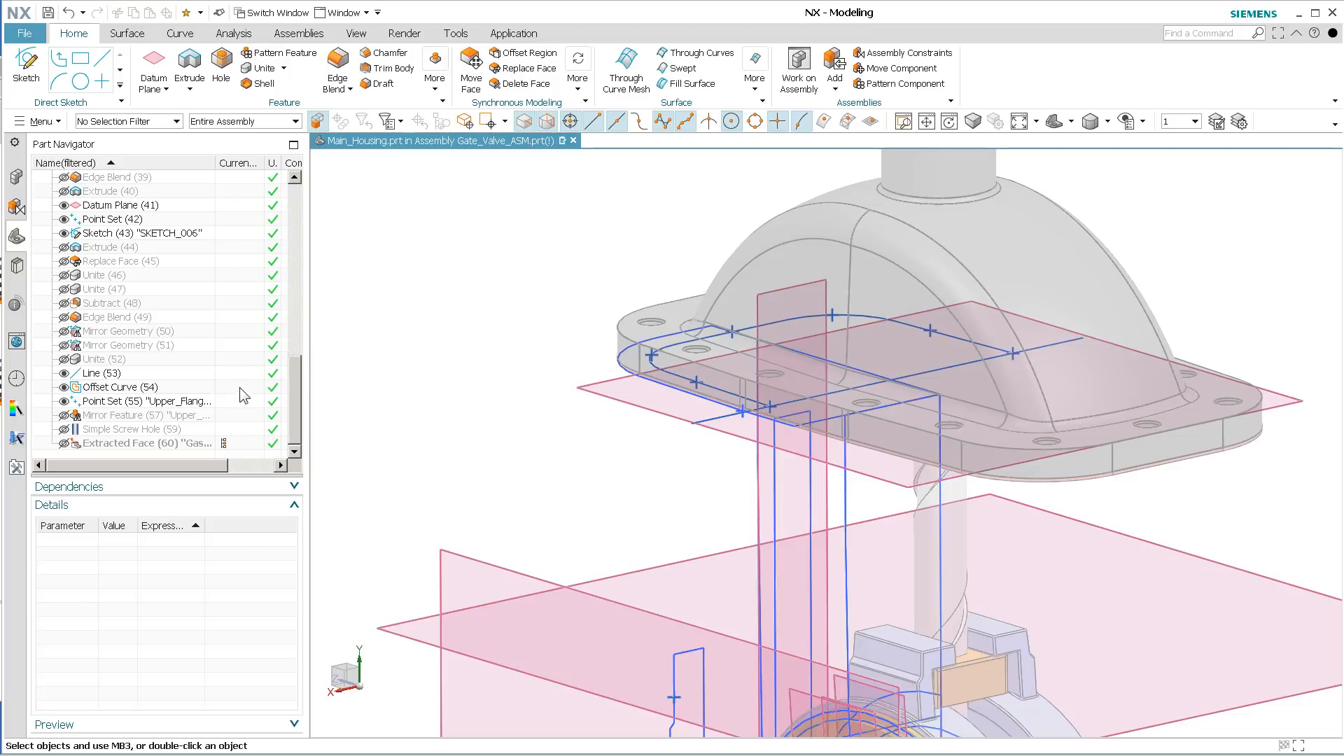
mouse_move(239, 403)
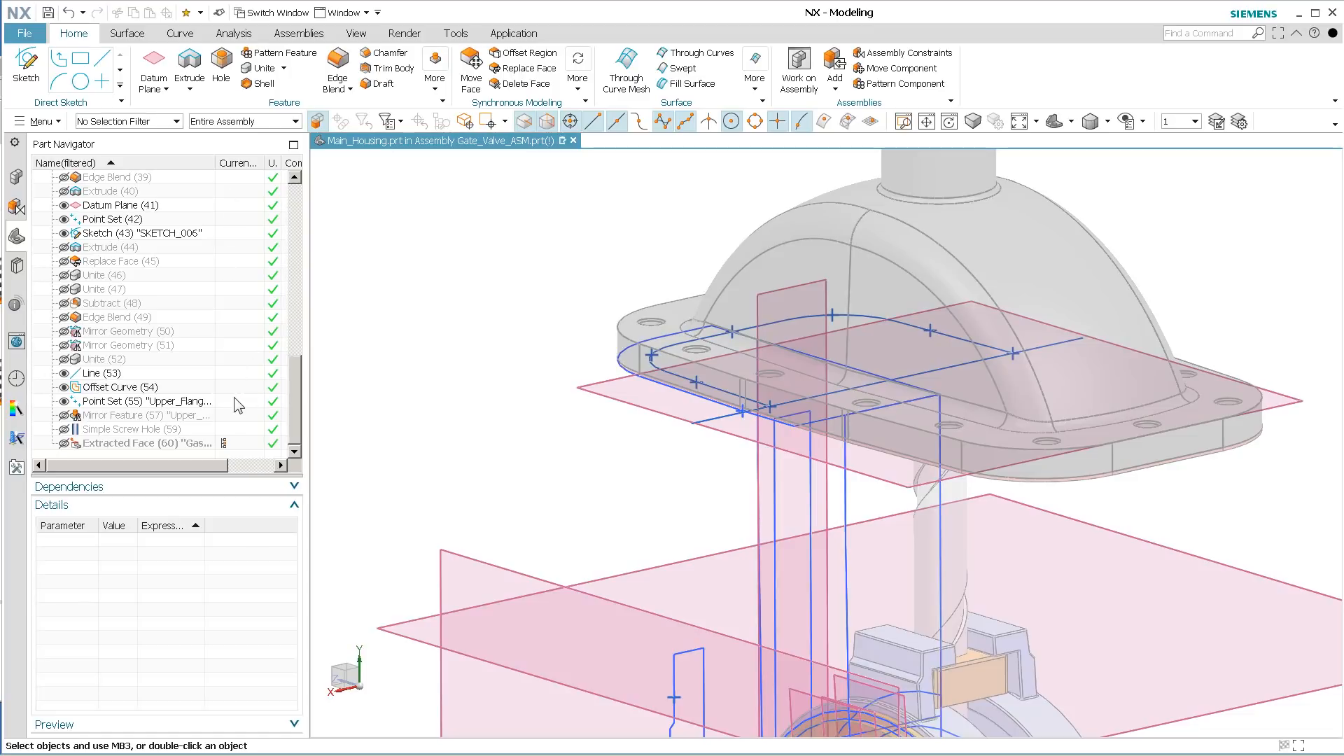
mouse_move(154, 365)
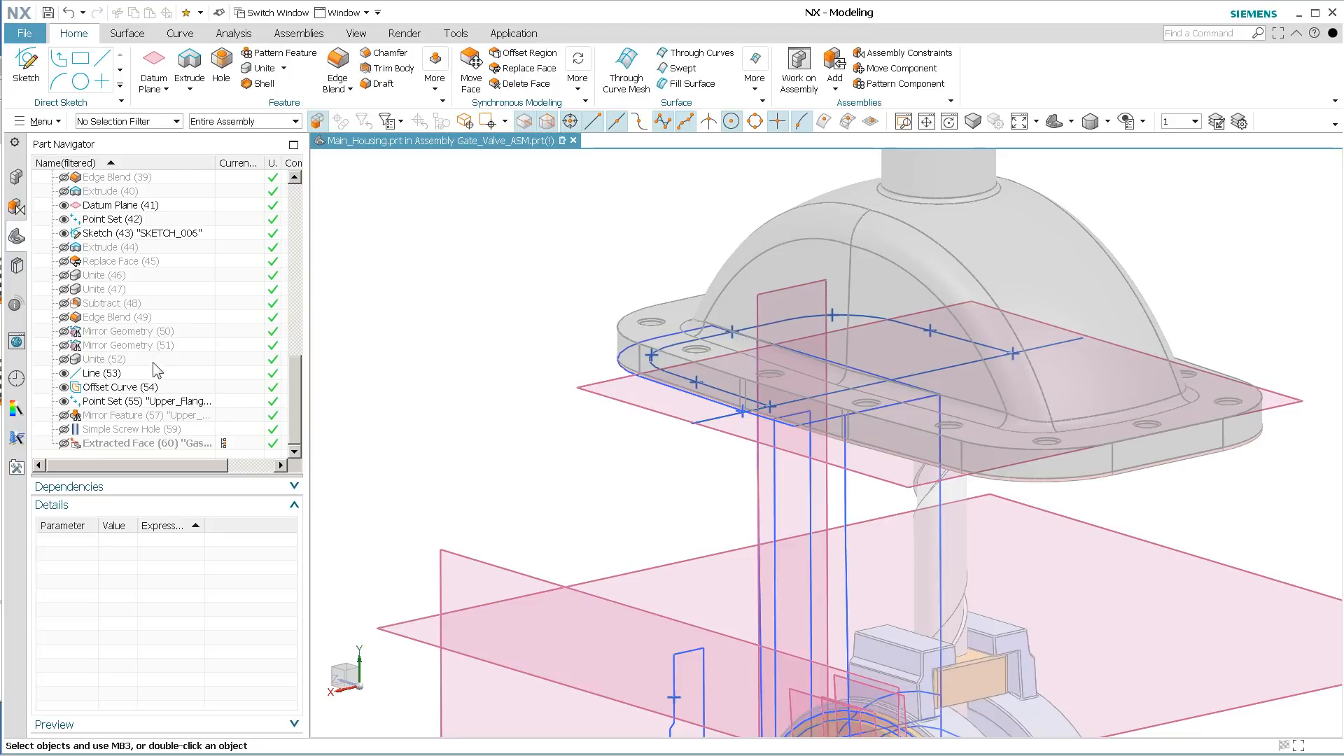
mouse_move(203, 396)
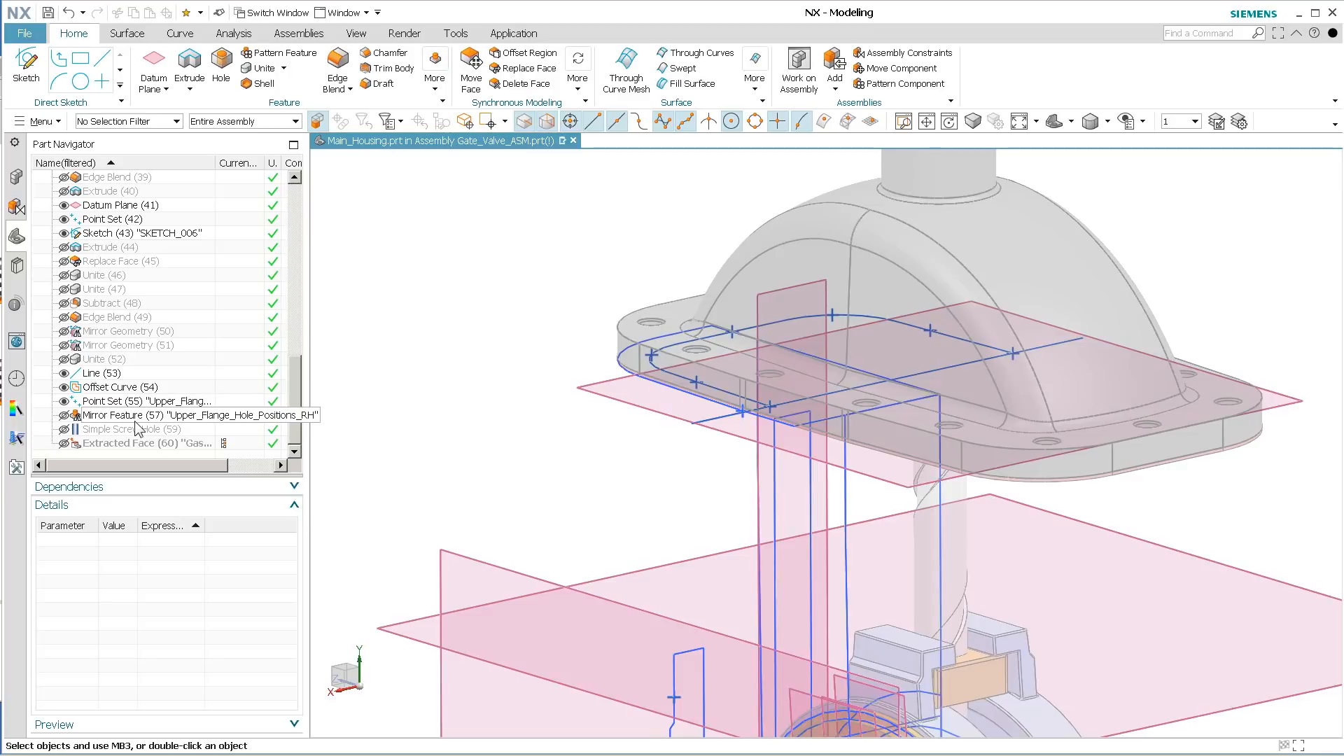
mouse_move(125, 387)
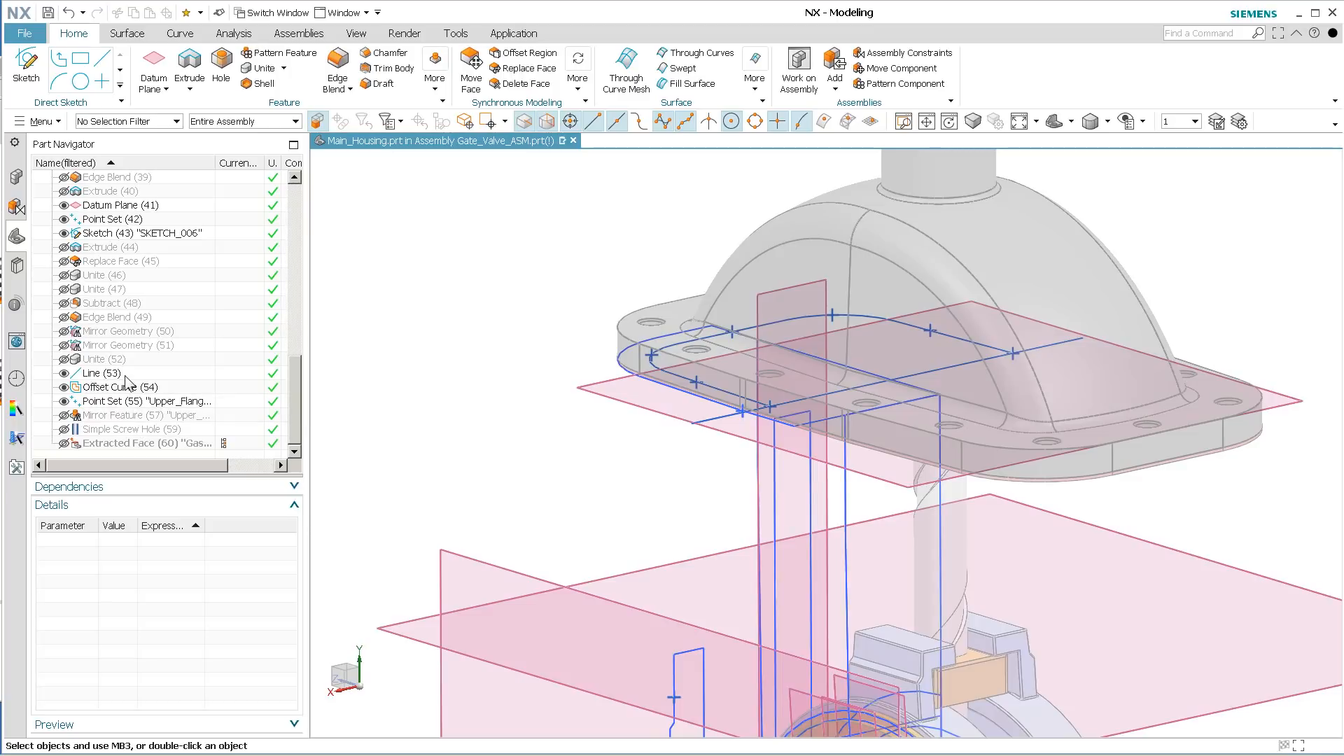
mouse_move(189, 353)
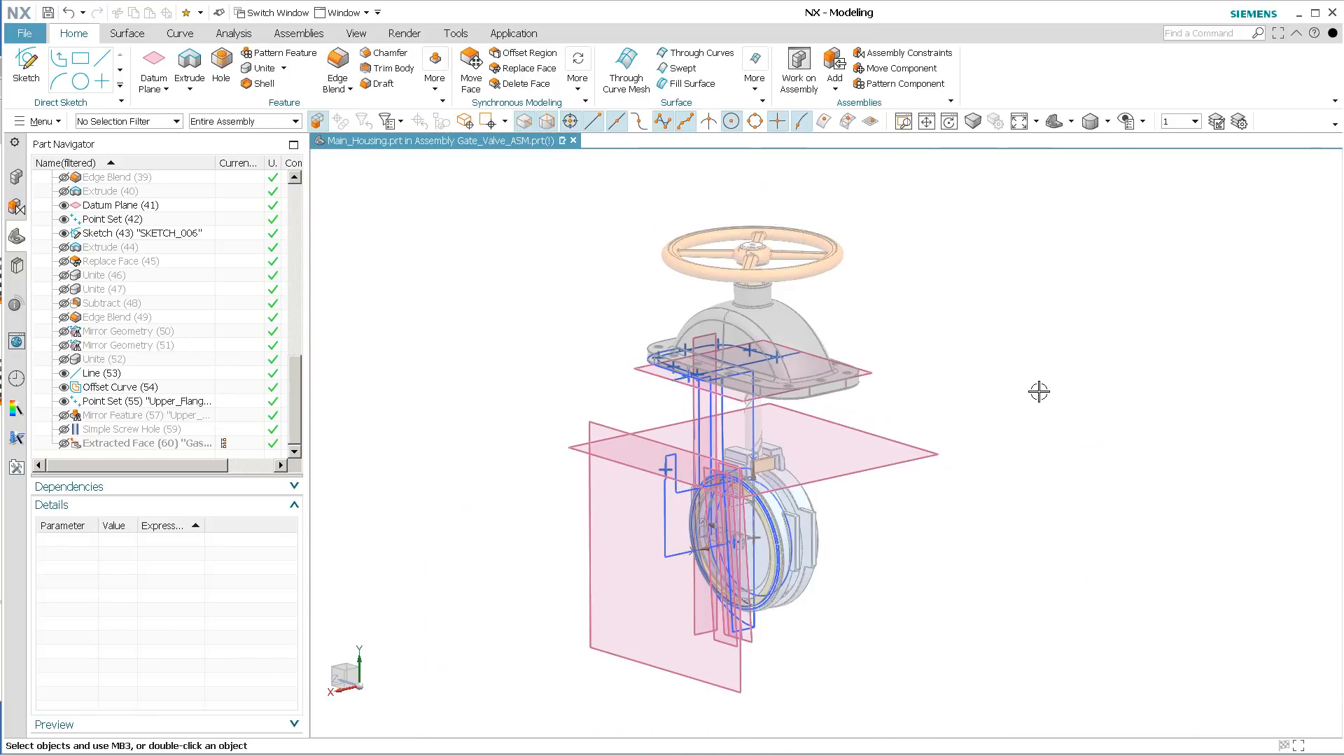
mouse_move(155, 375)
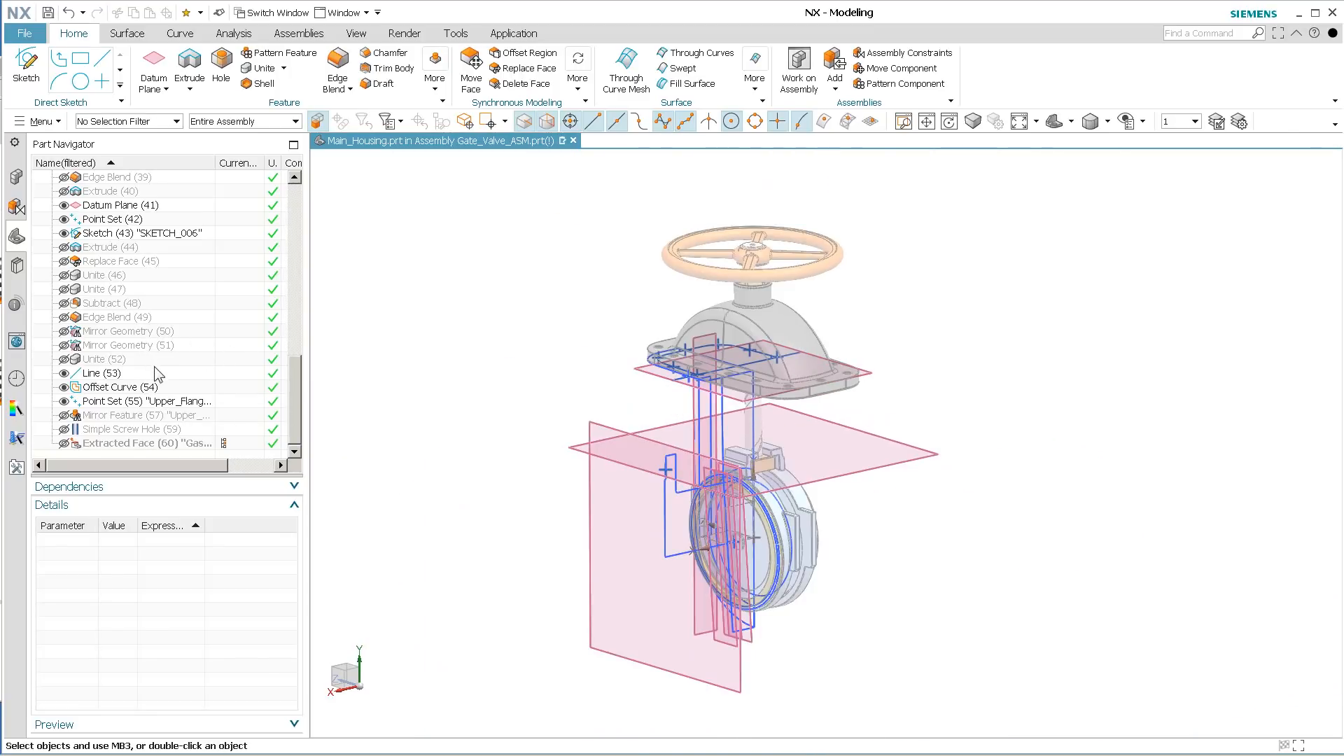
mouse_move(228, 452)
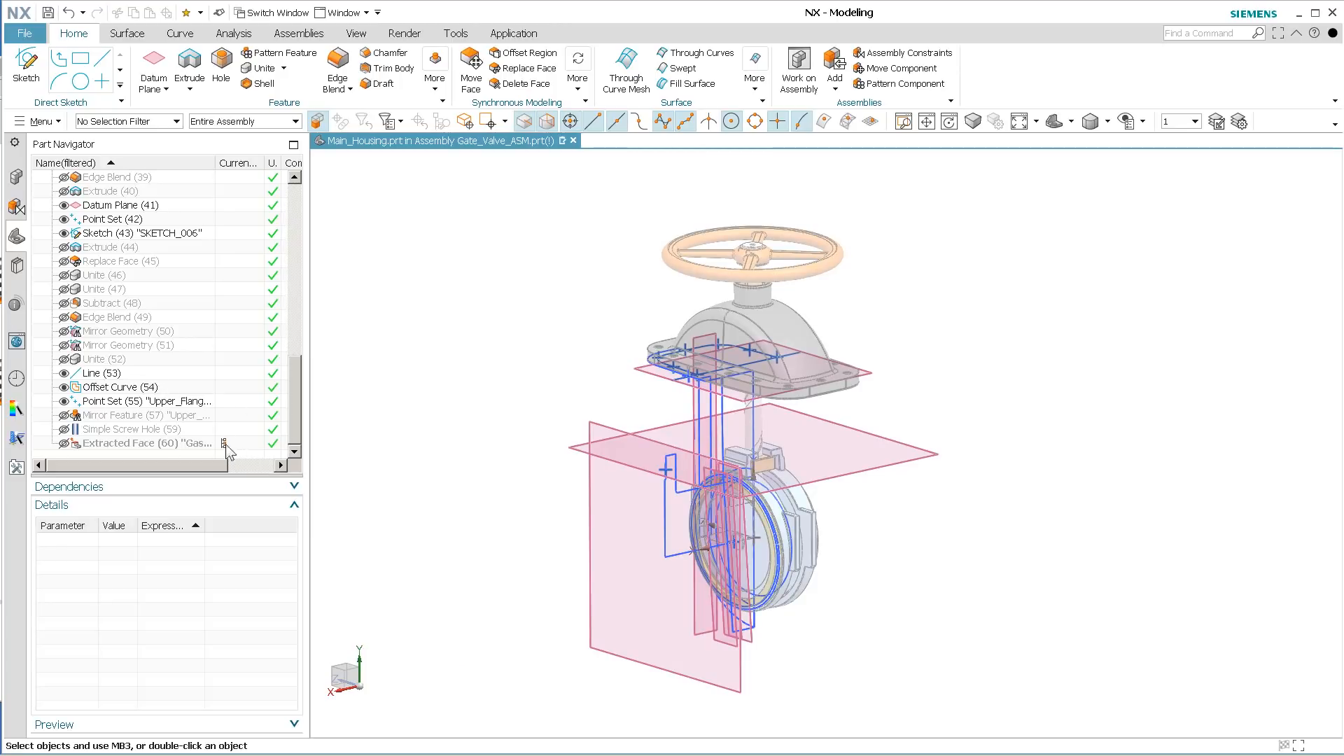
mouse_move(481, 474)
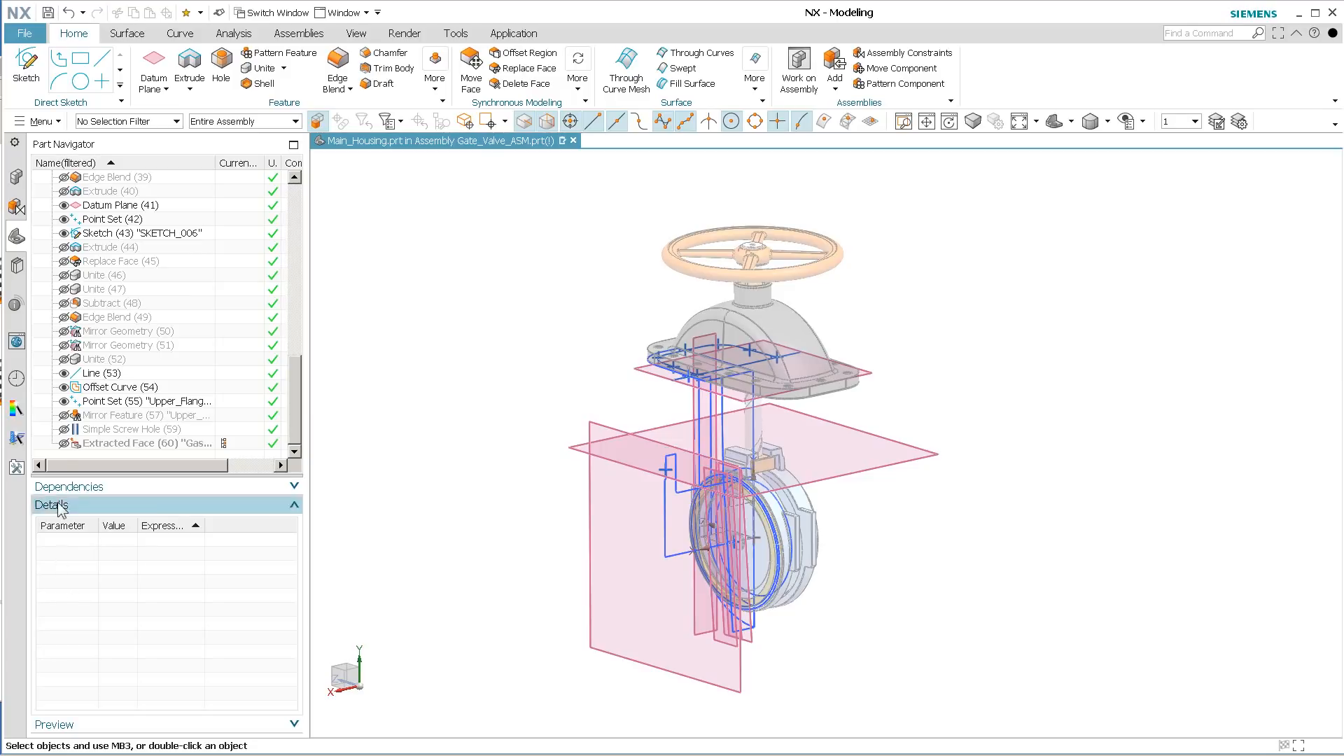
mouse_move(467, 279)
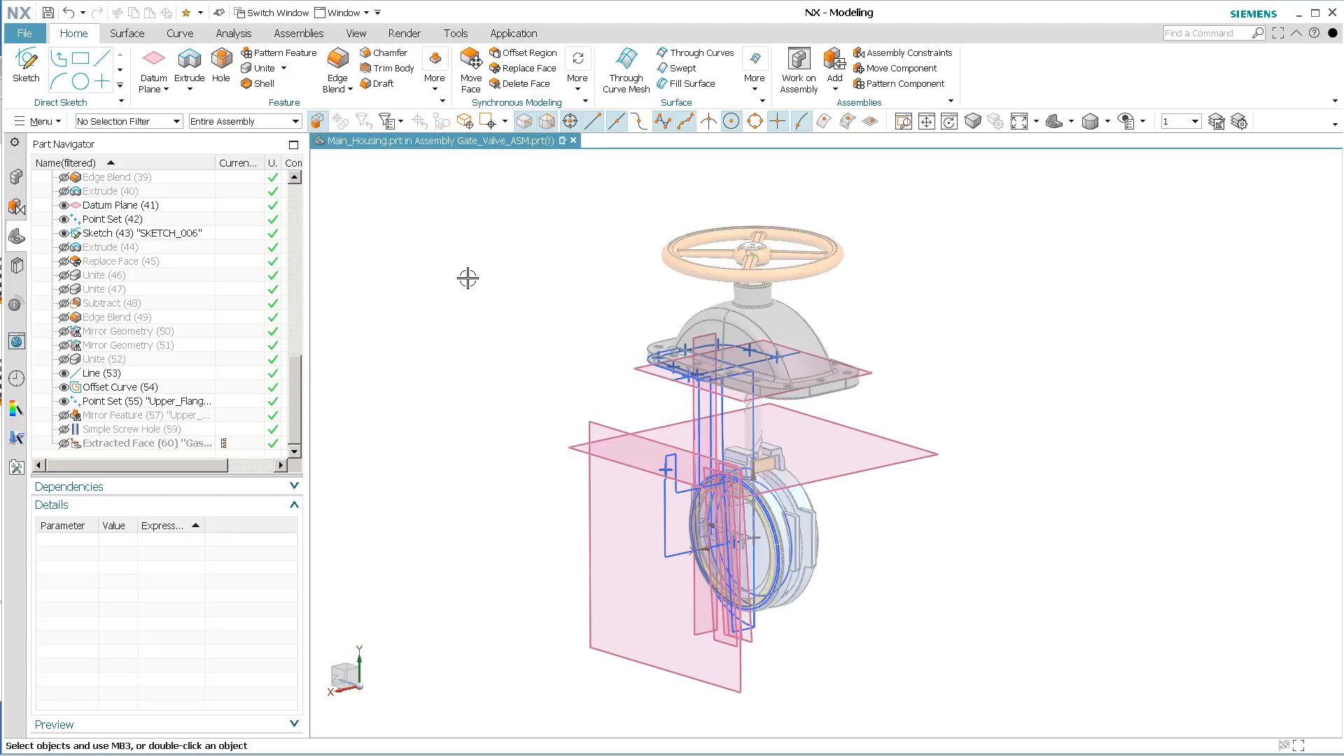
mouse_move(511, 315)
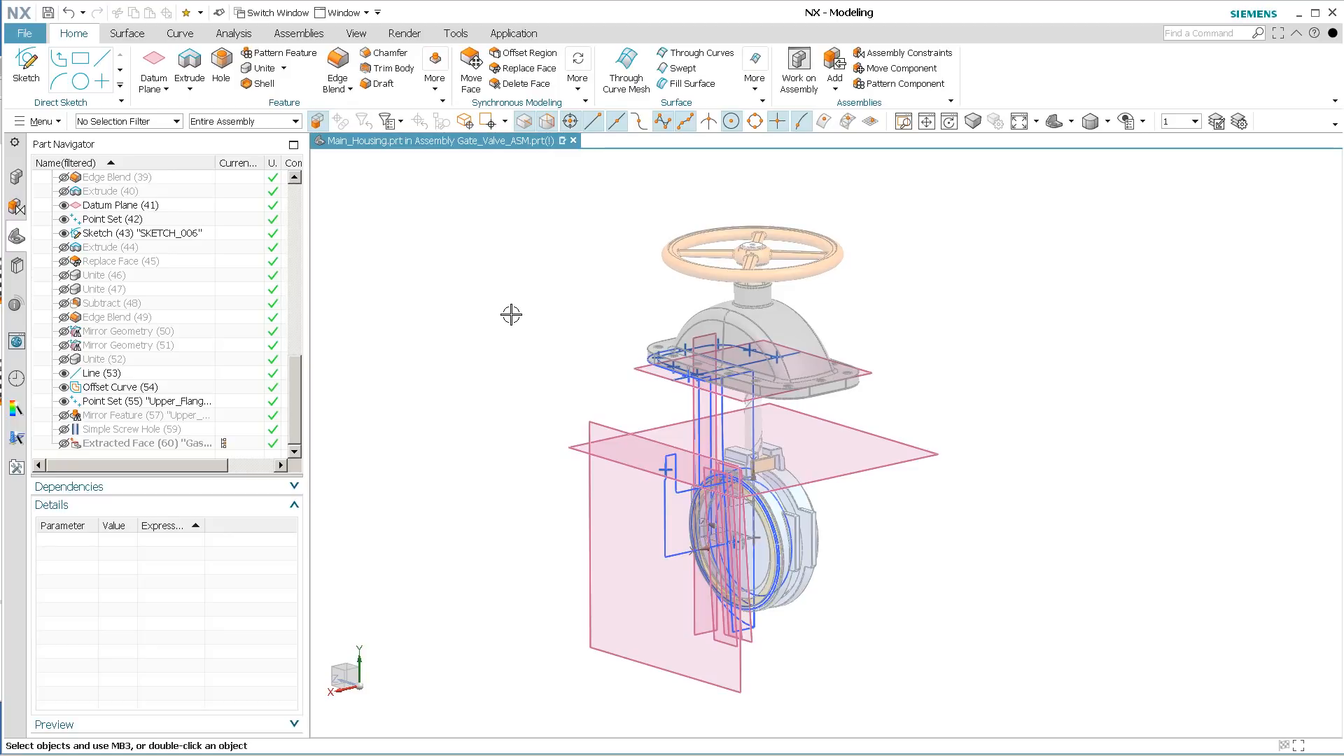